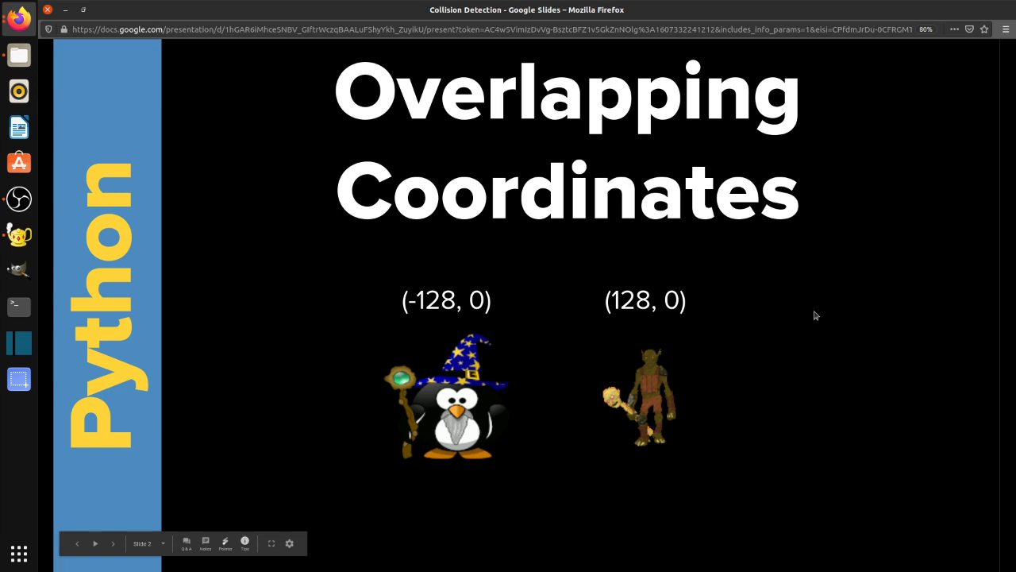
mouse_move(452, 389)
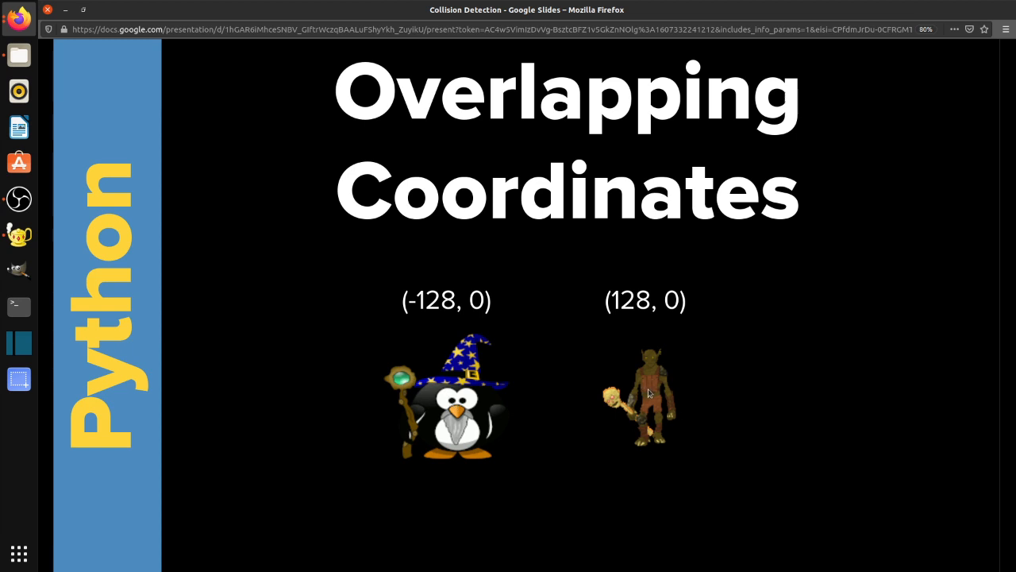
mouse_move(648, 394)
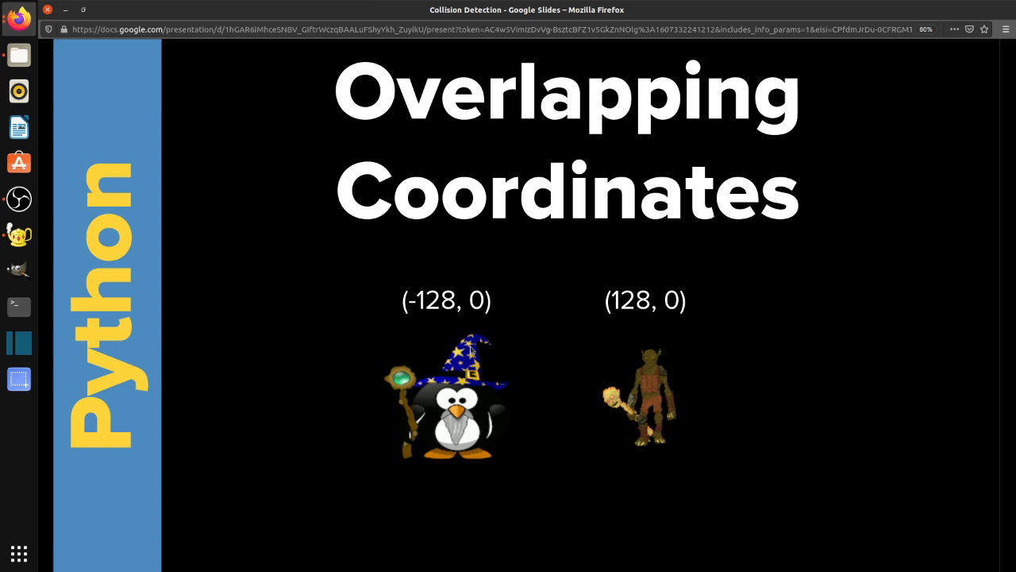
mouse_move(666, 289)
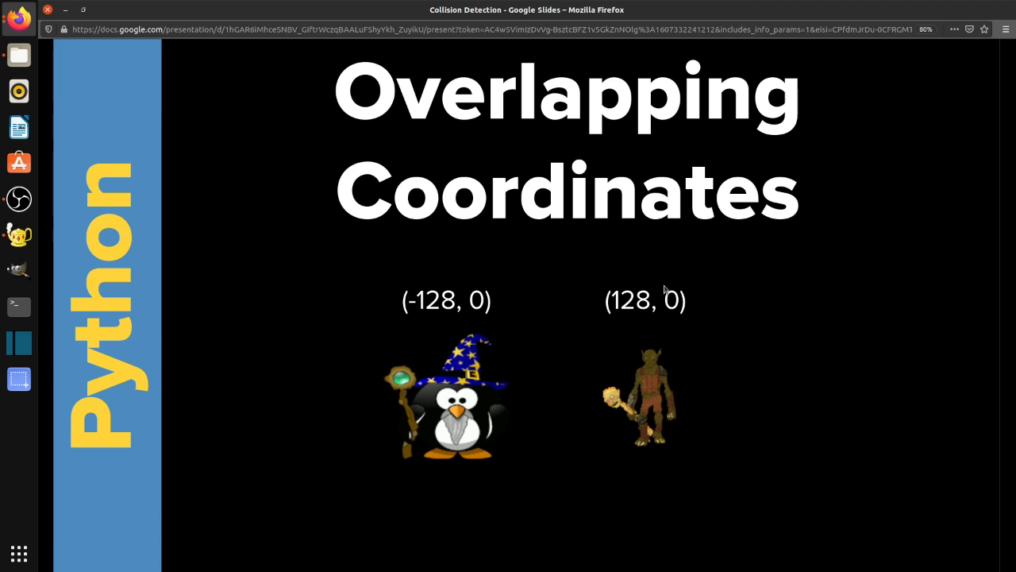
mouse_move(746, 324)
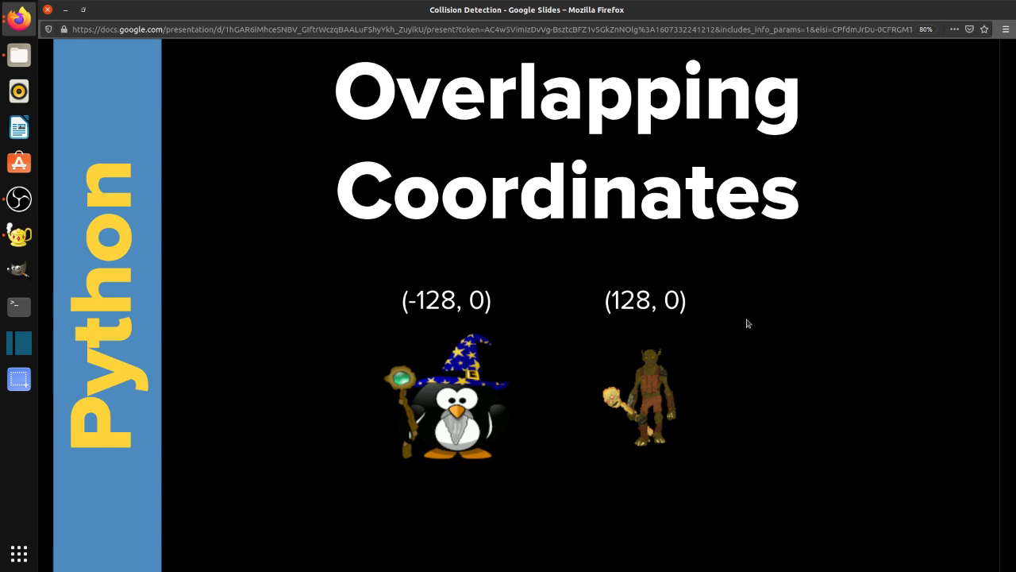
- Advance from the Overlapping Coordinates slide to the Distance Checking slide
key(Right)
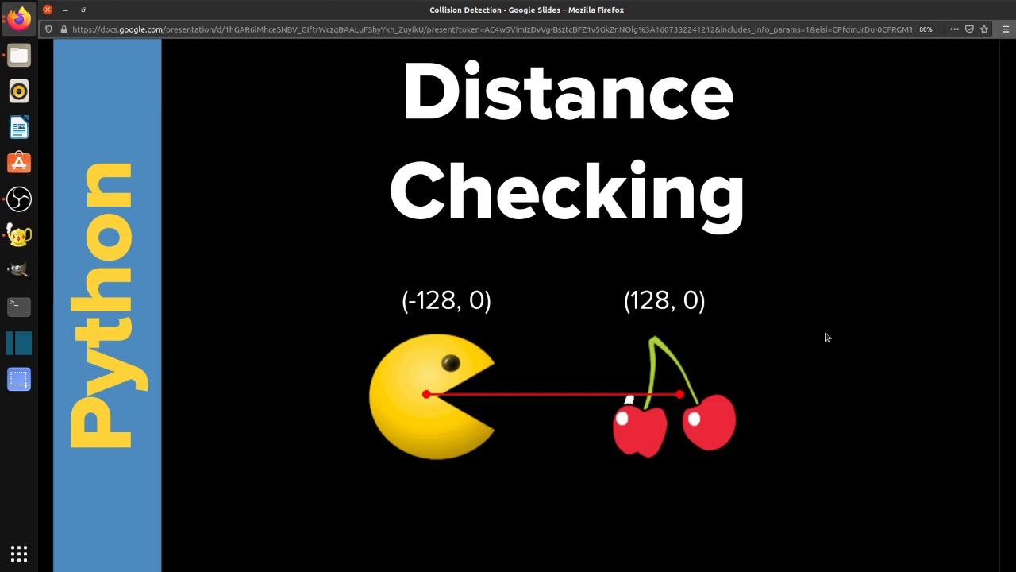
mouse_move(429, 400)
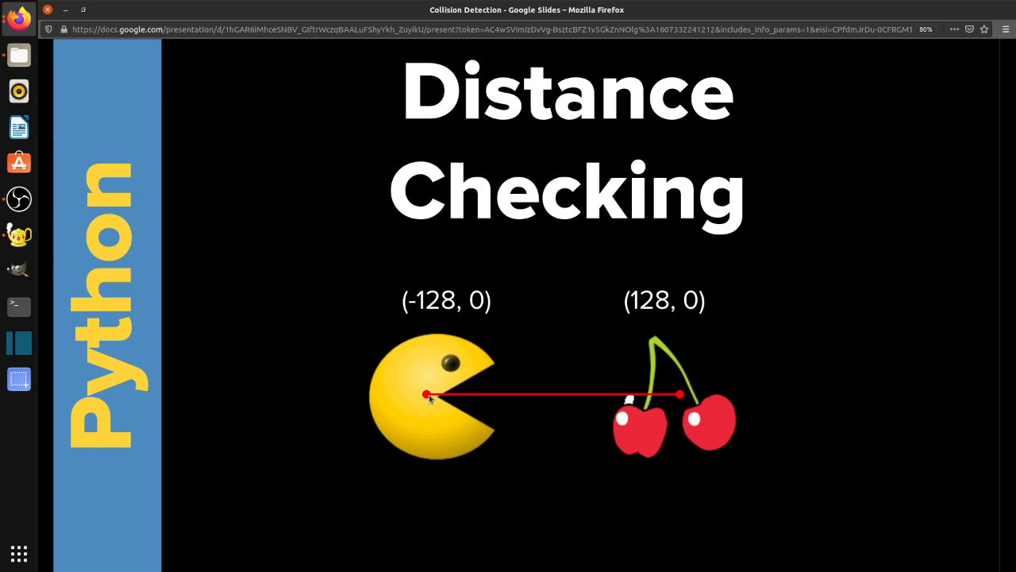
mouse_move(680, 398)
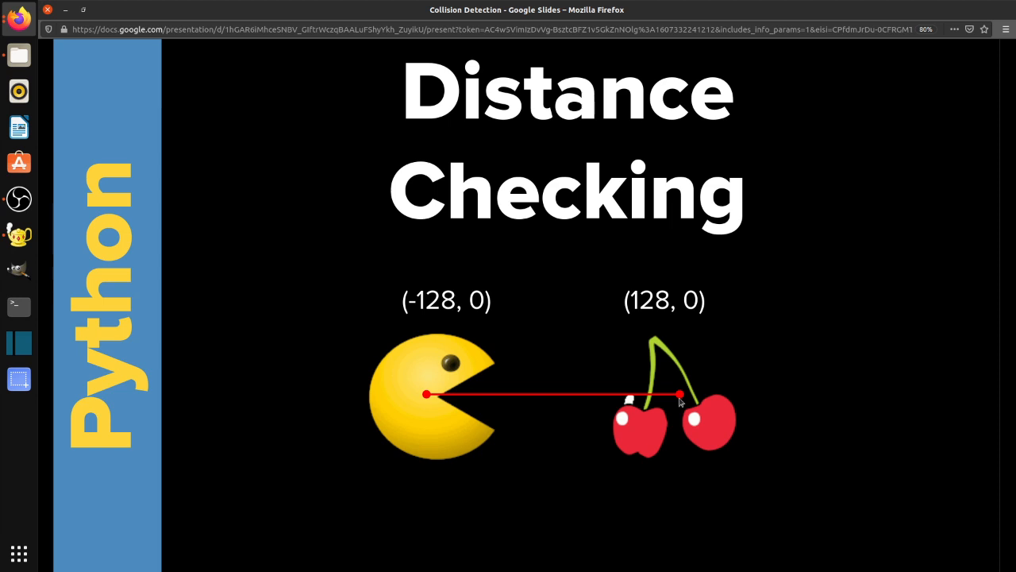
mouse_move(707, 397)
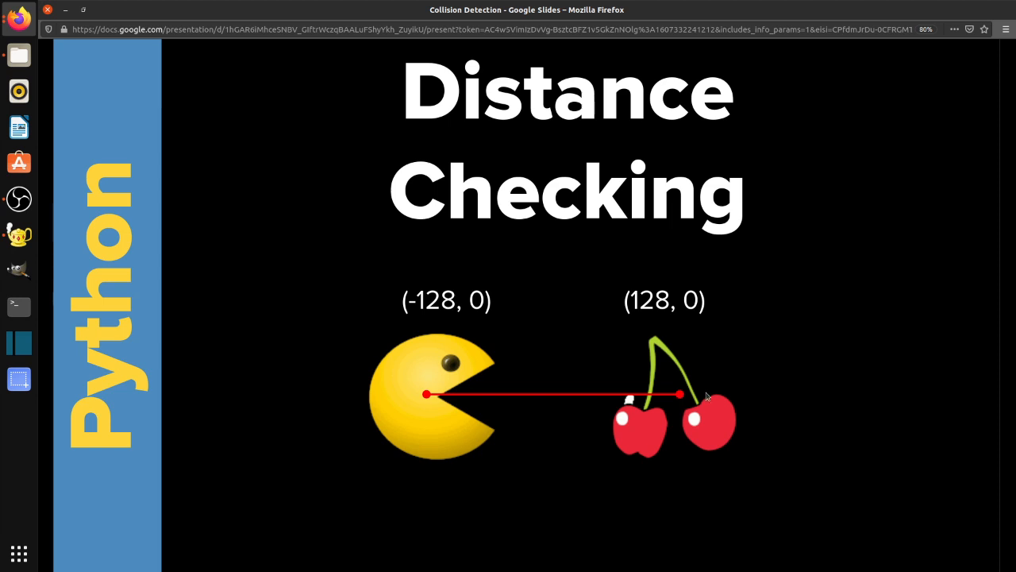
mouse_move(451, 348)
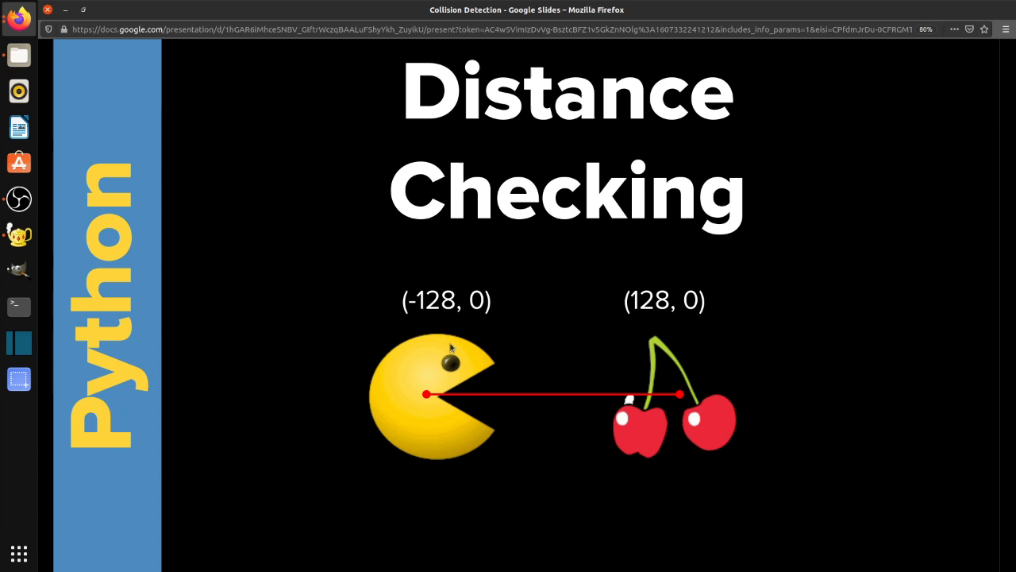
mouse_move(397, 273)
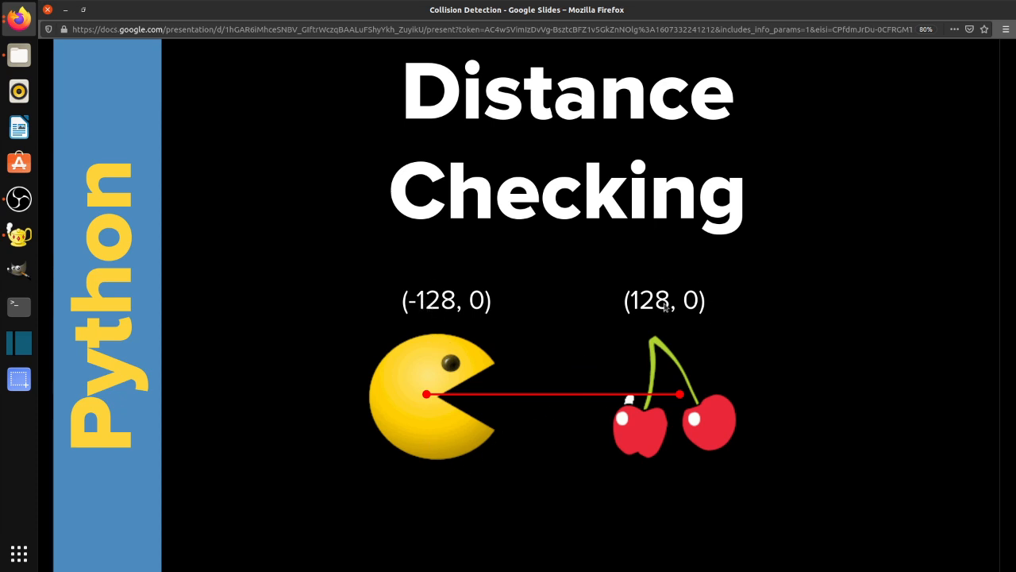
mouse_move(680, 461)
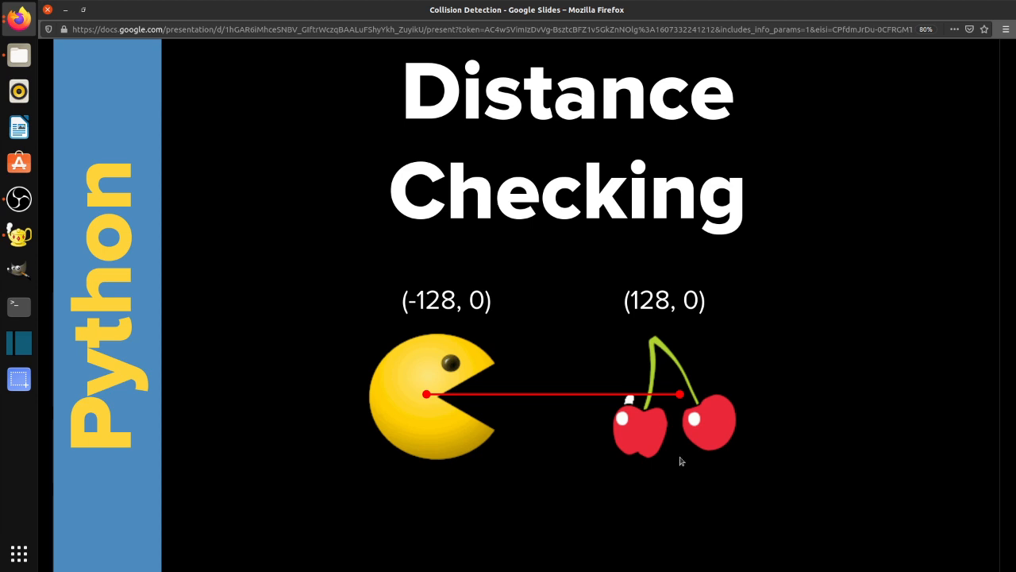
mouse_move(664, 462)
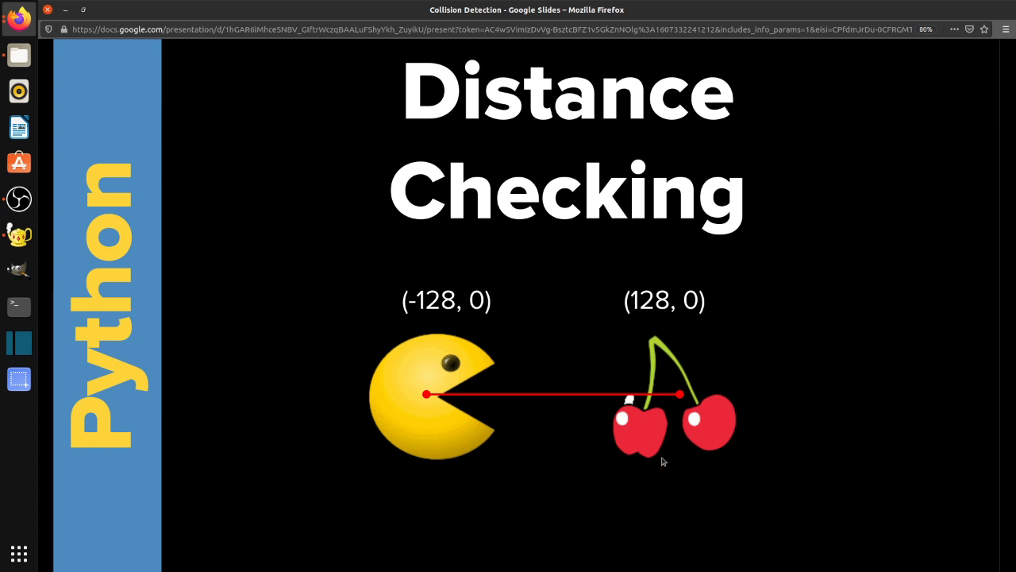
mouse_move(614, 334)
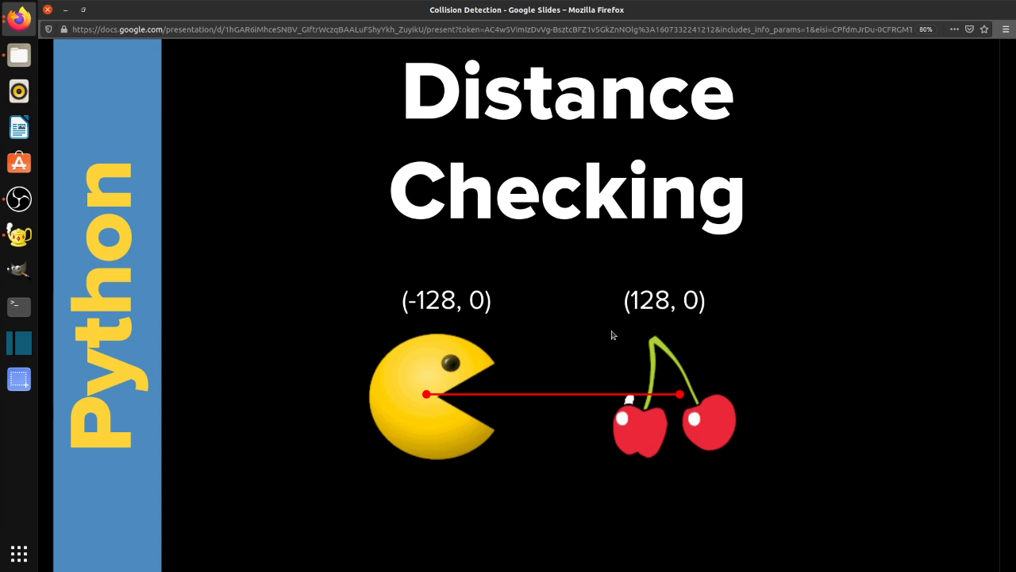
mouse_move(368, 343)
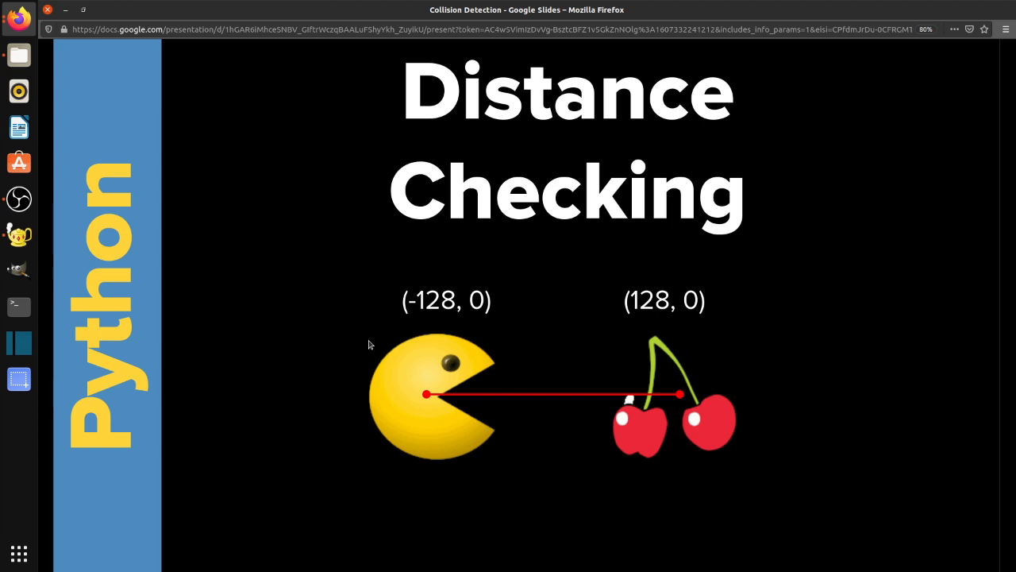
mouse_move(686, 446)
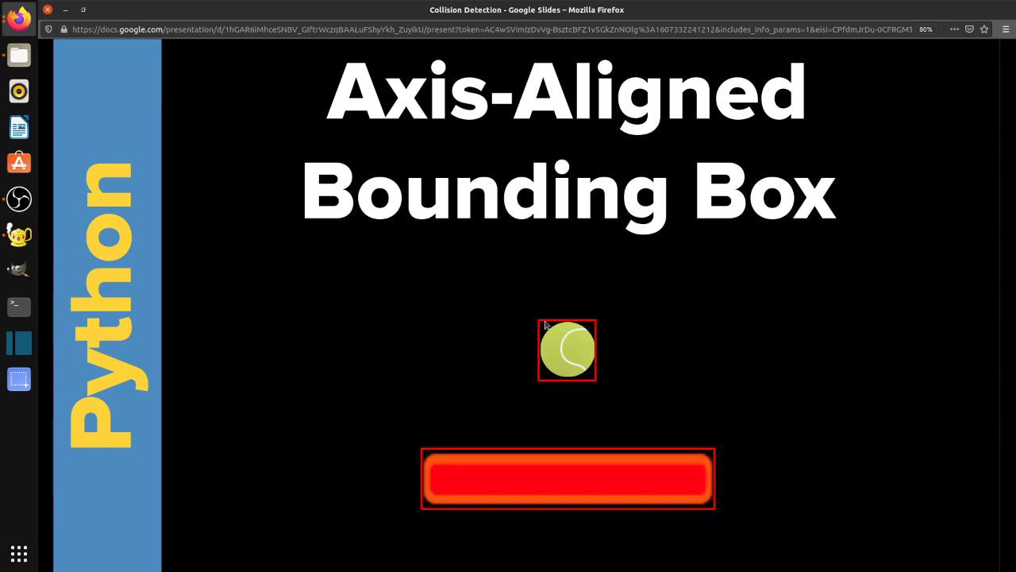
mouse_move(534, 359)
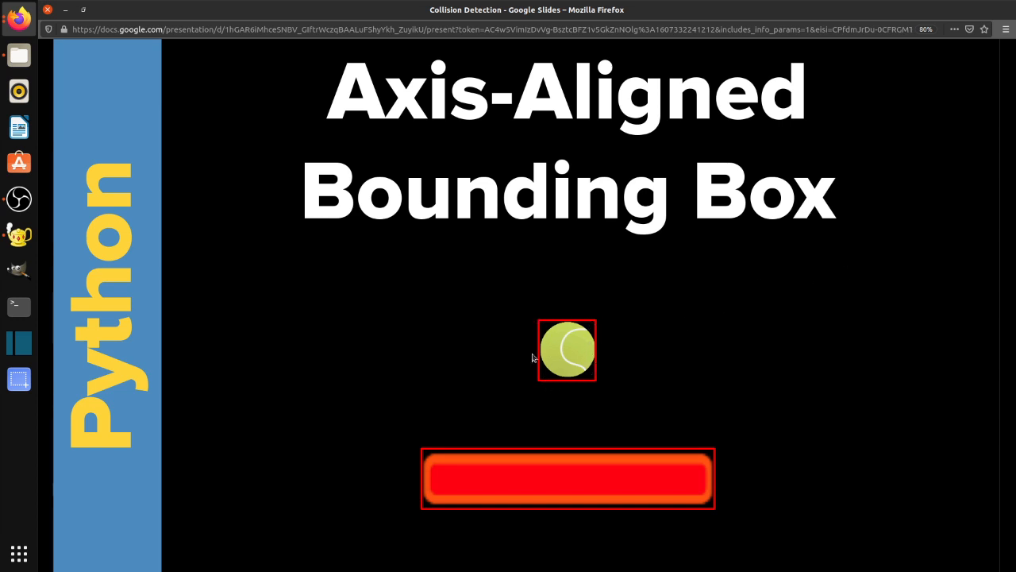
mouse_move(657, 440)
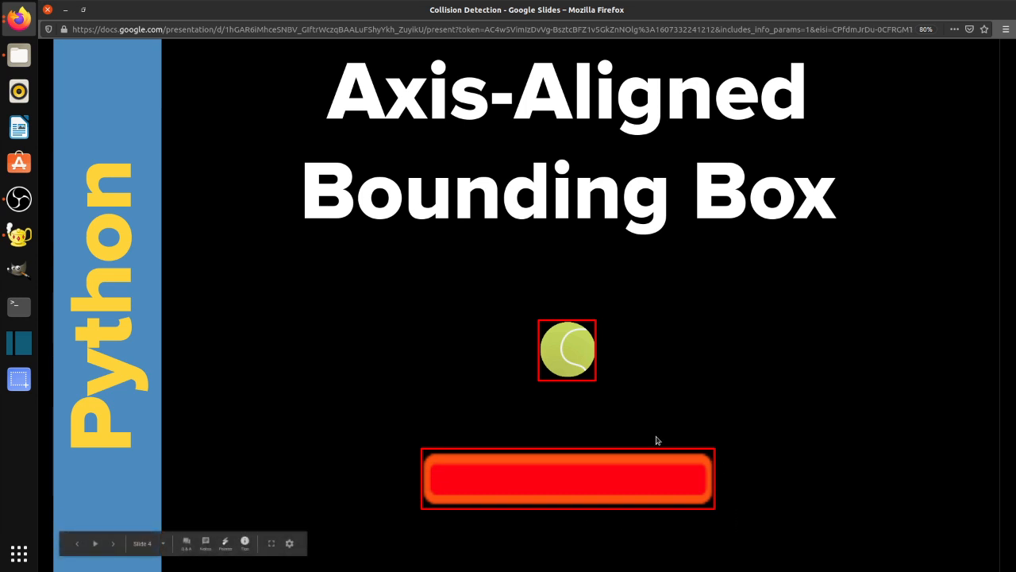
mouse_move(626, 340)
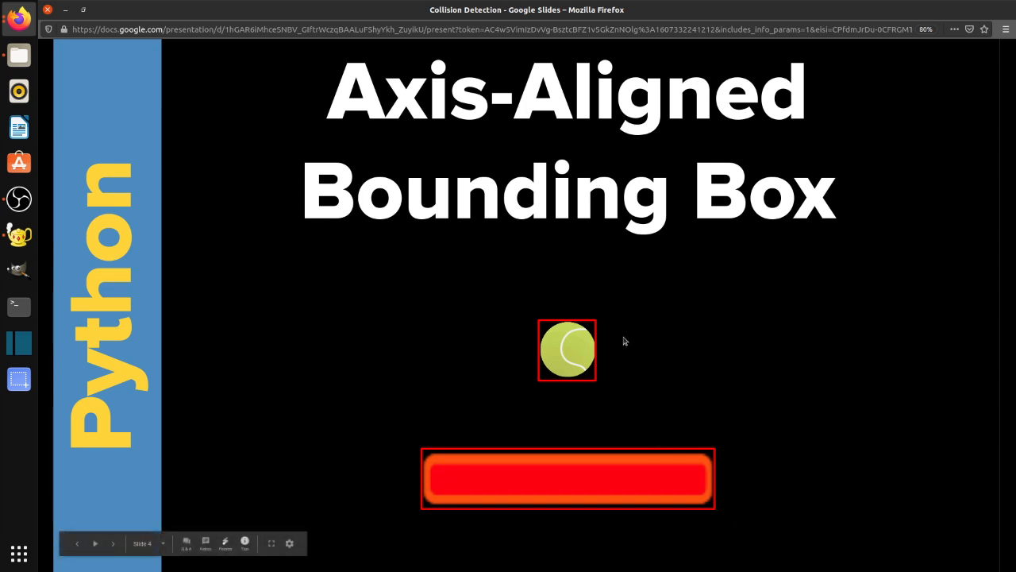
mouse_move(546, 326)
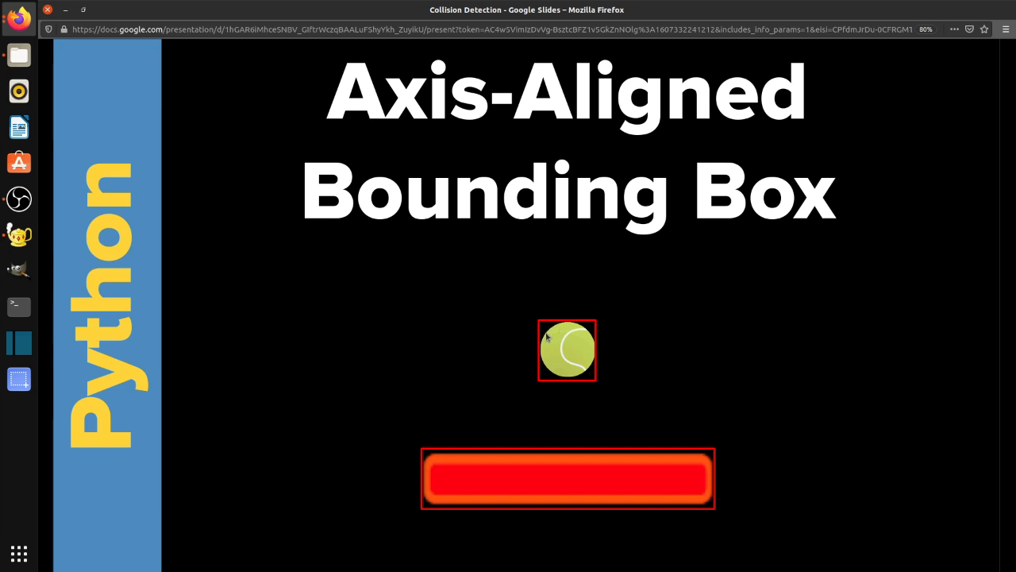
mouse_move(581, 365)
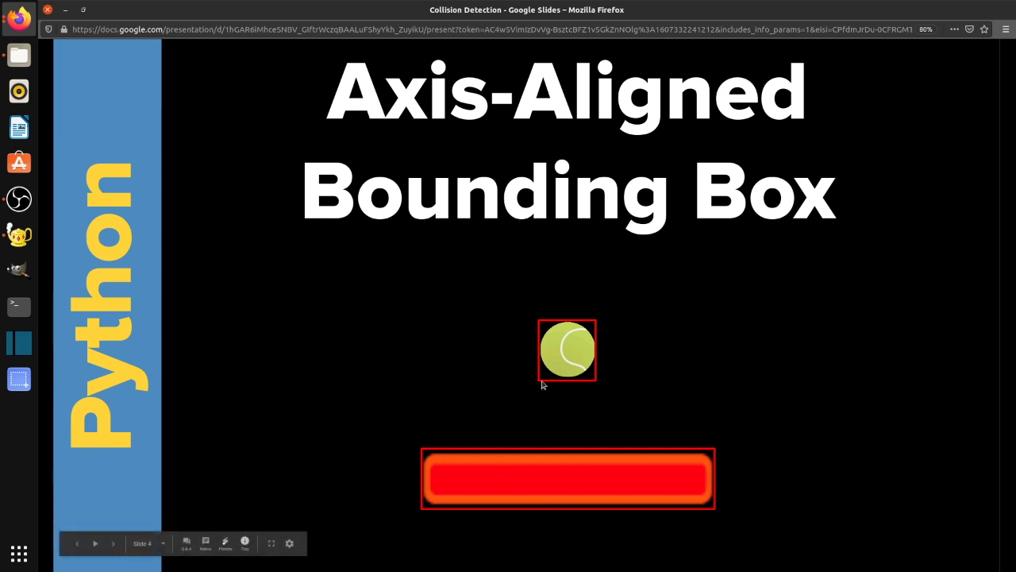
mouse_move(607, 389)
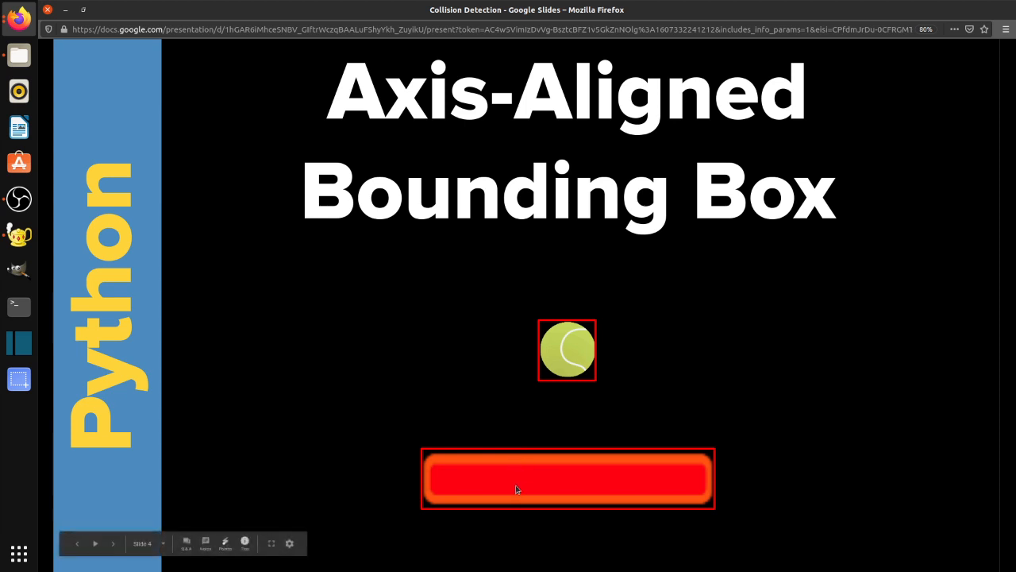
mouse_move(559, 484)
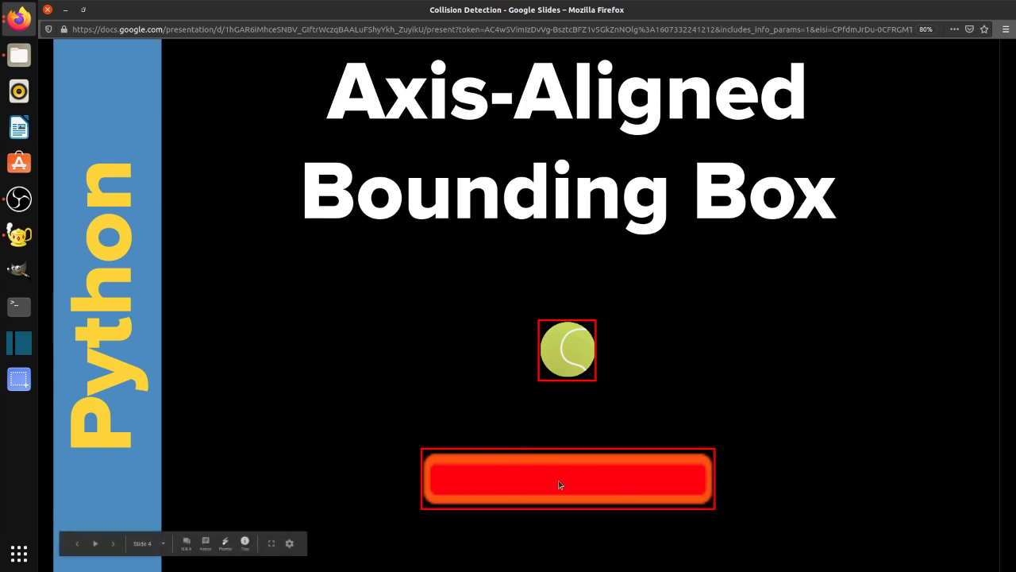
mouse_move(582, 483)
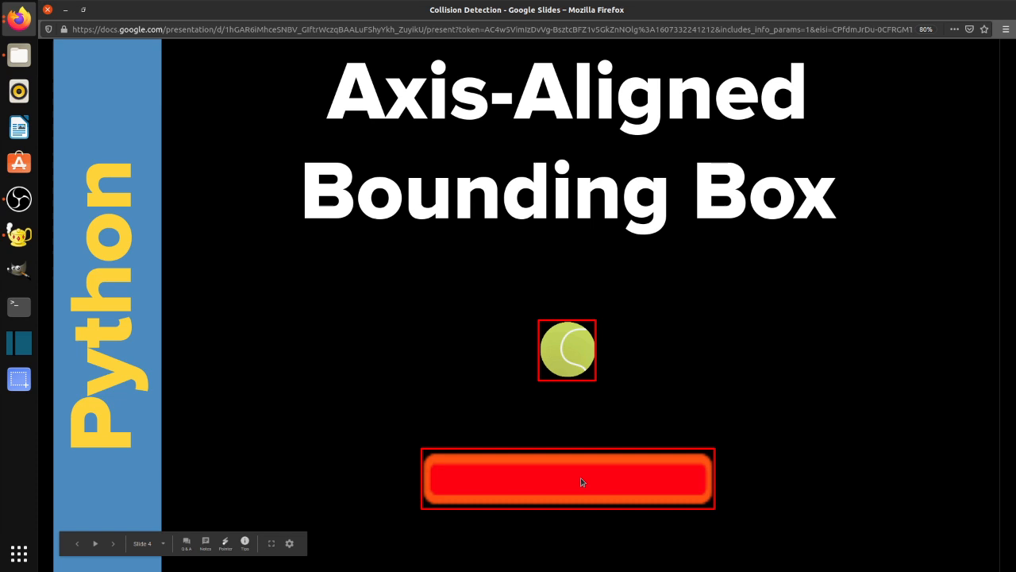
mouse_move(530, 413)
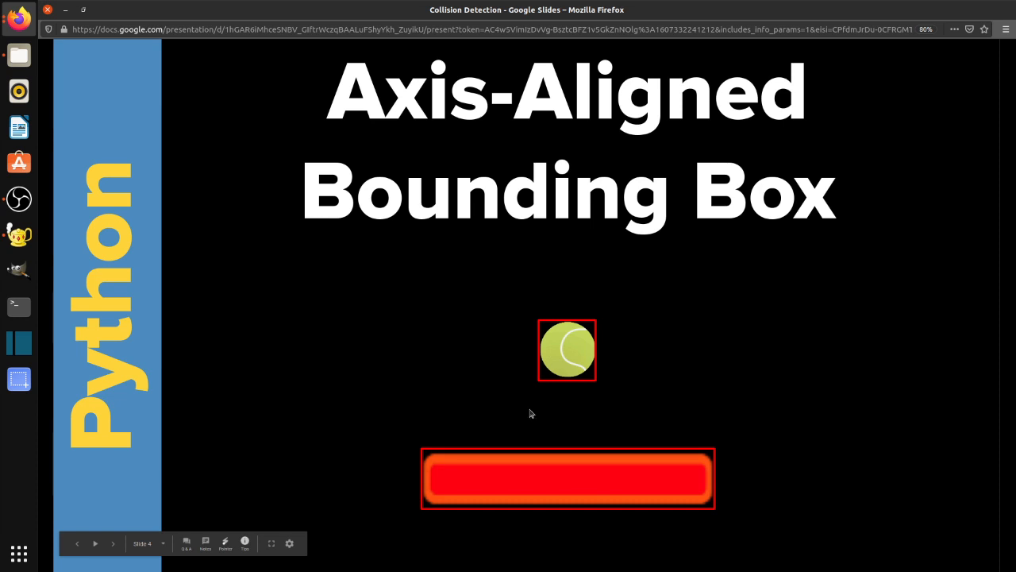
mouse_move(689, 483)
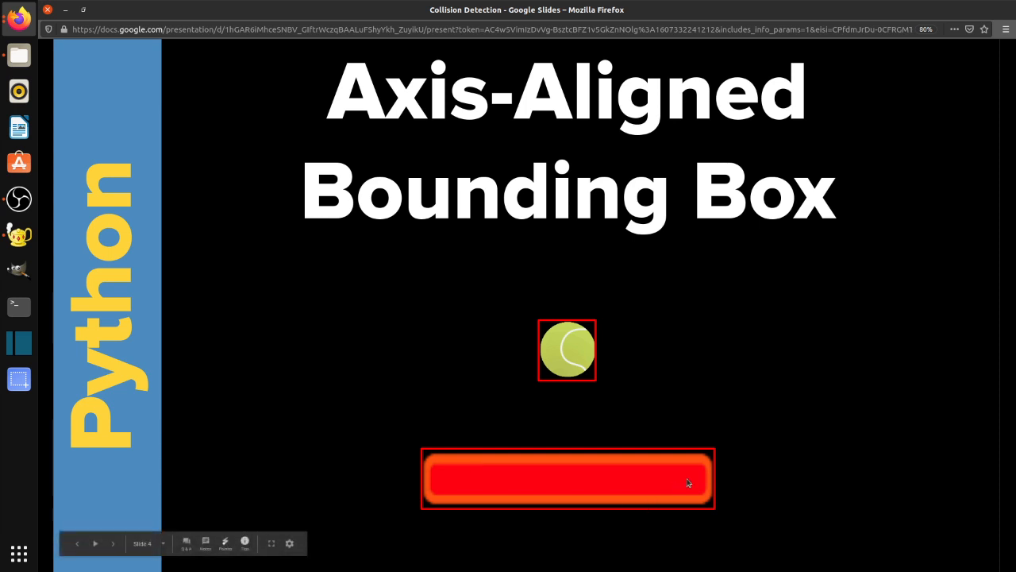
mouse_move(664, 490)
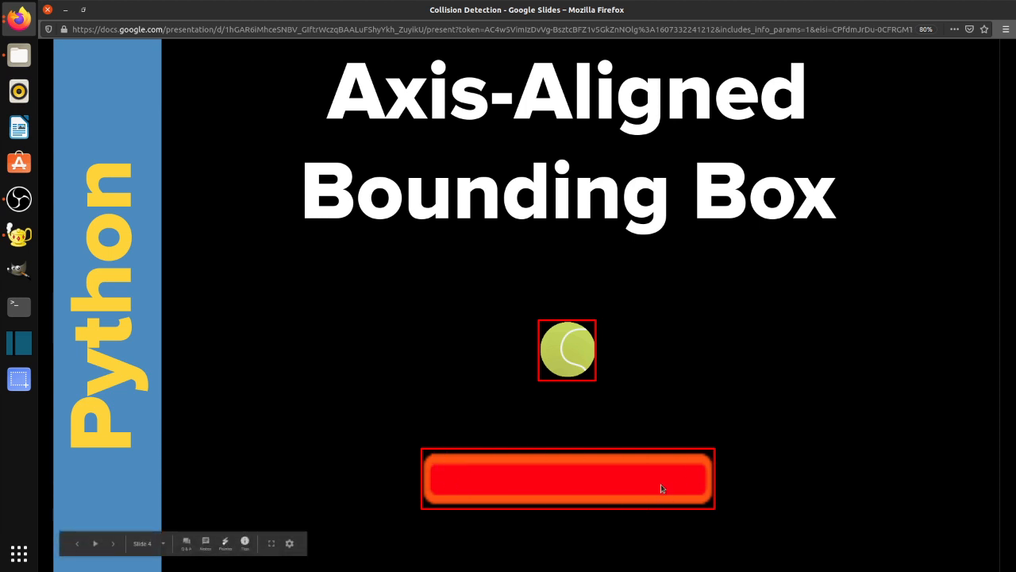
mouse_move(566, 359)
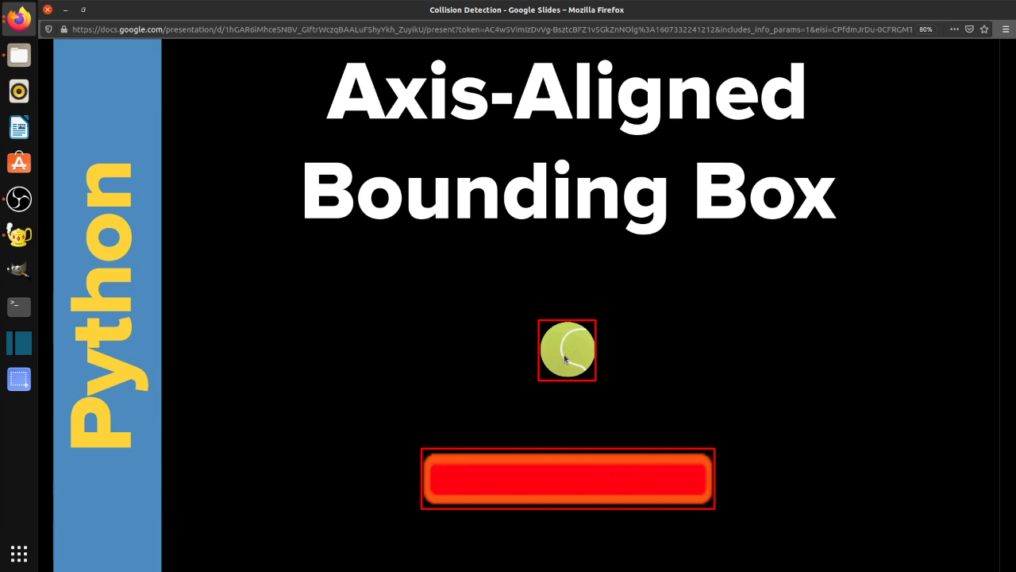
mouse_move(566, 352)
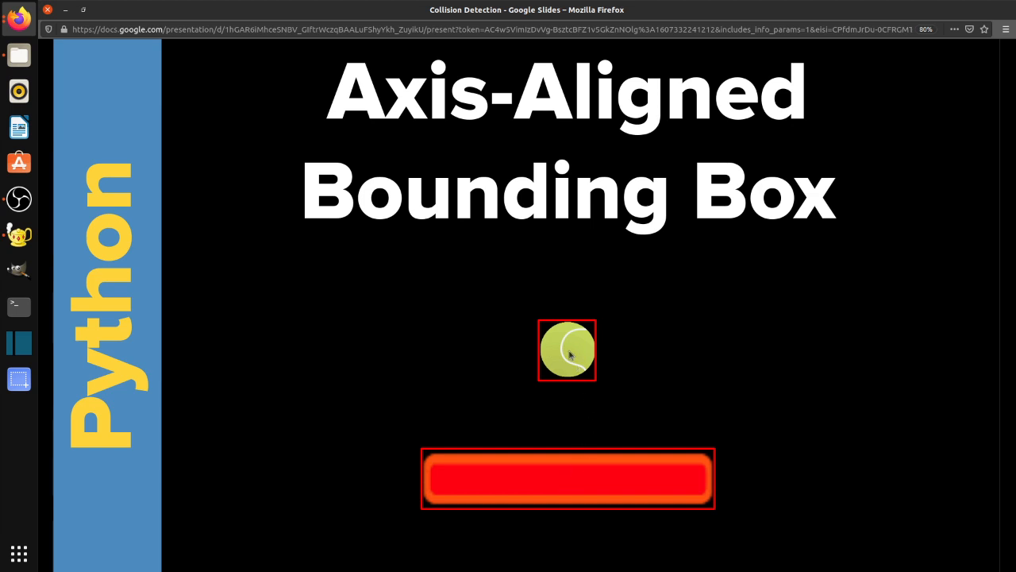
mouse_move(702, 432)
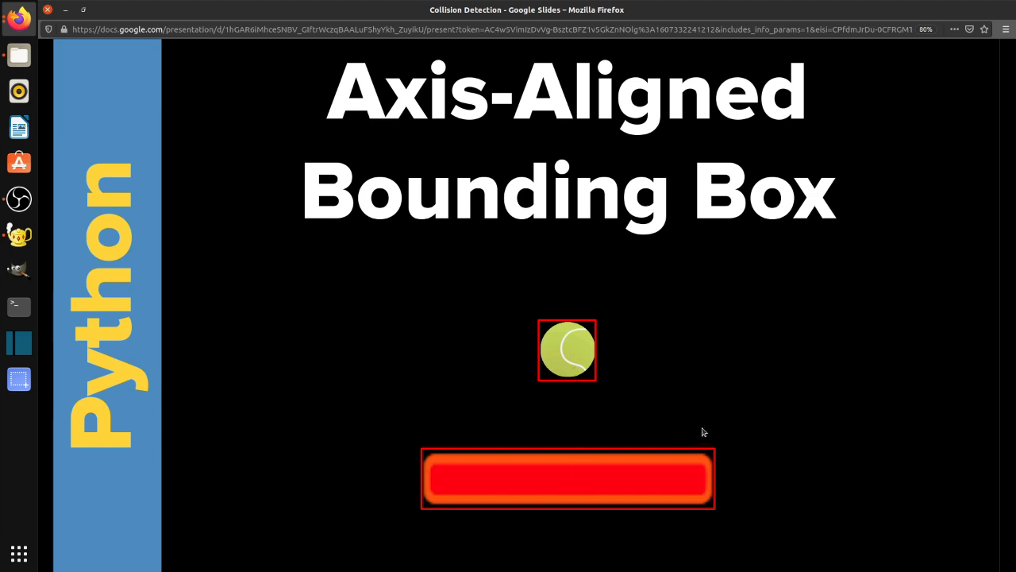
mouse_move(645, 464)
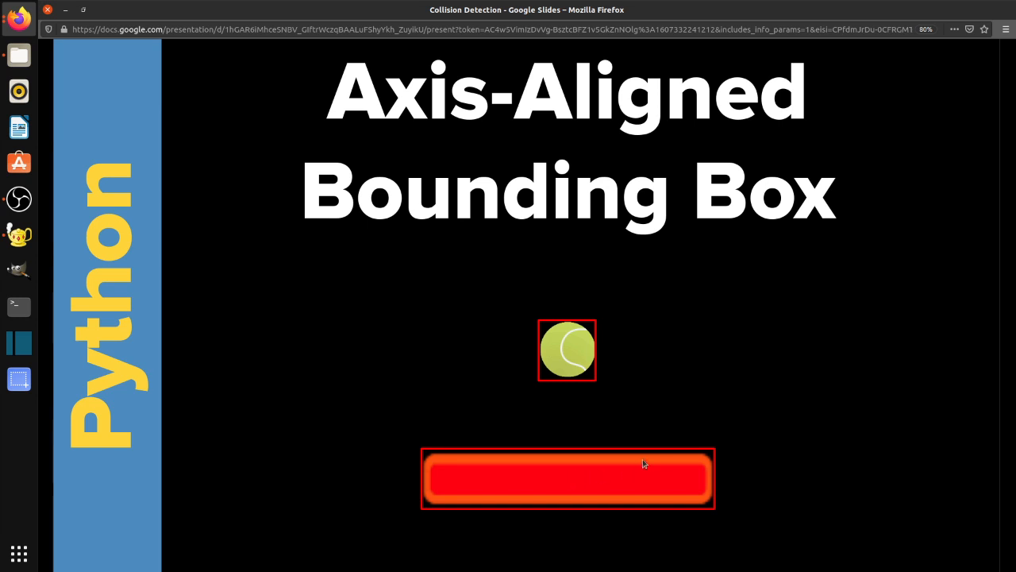
mouse_move(574, 468)
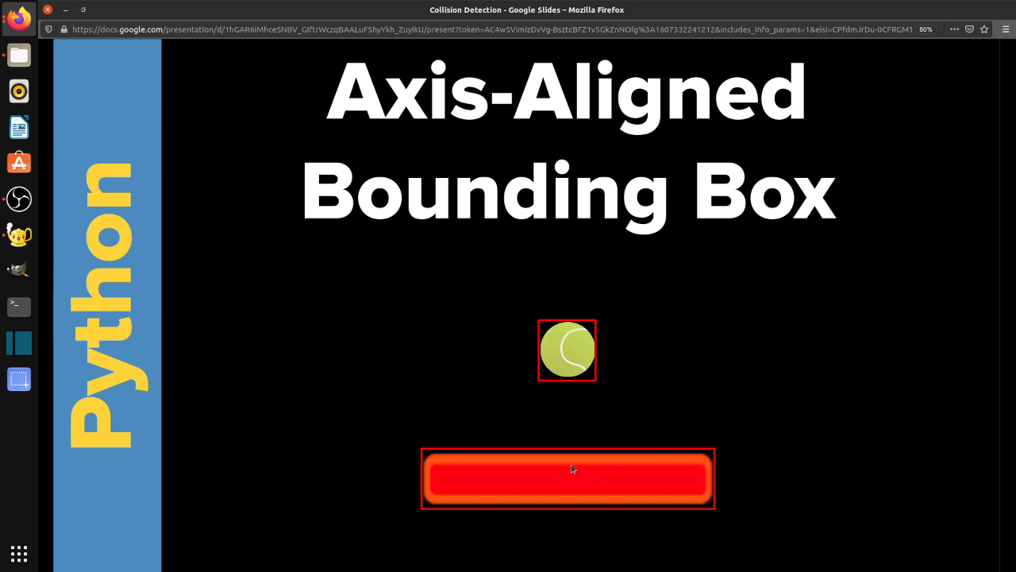
mouse_move(556, 481)
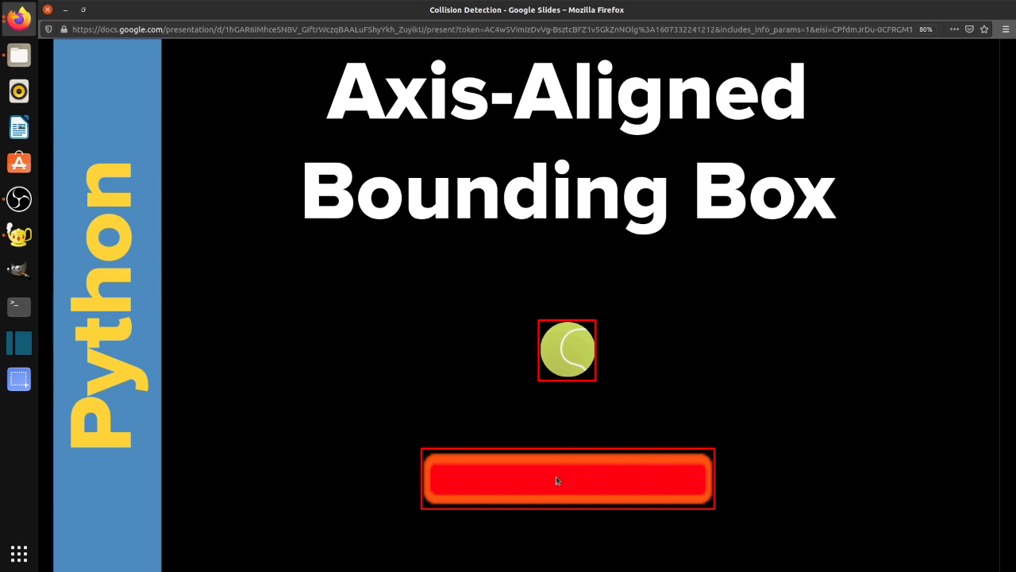
mouse_move(871, 303)
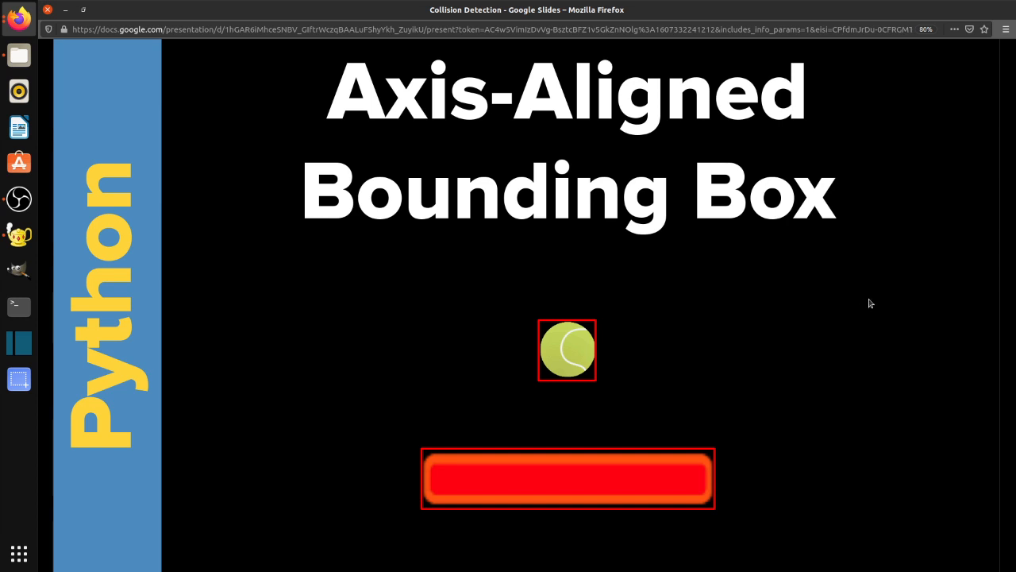
- Advance from the Axis-Aligned Bounding Box slide to the Pixel Perfect Collision Checking slide
key(Right)
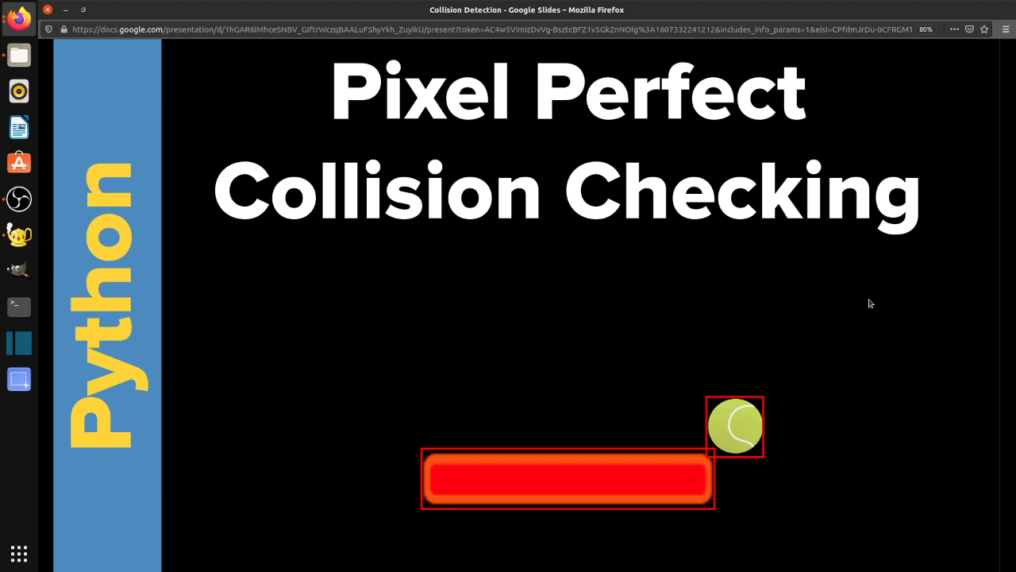
mouse_move(713, 416)
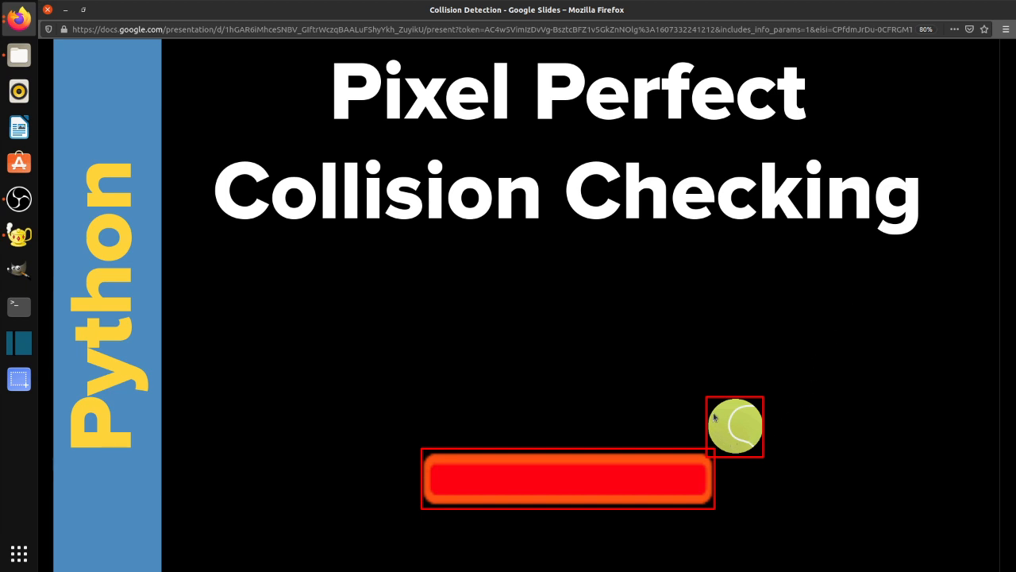
mouse_move(675, 457)
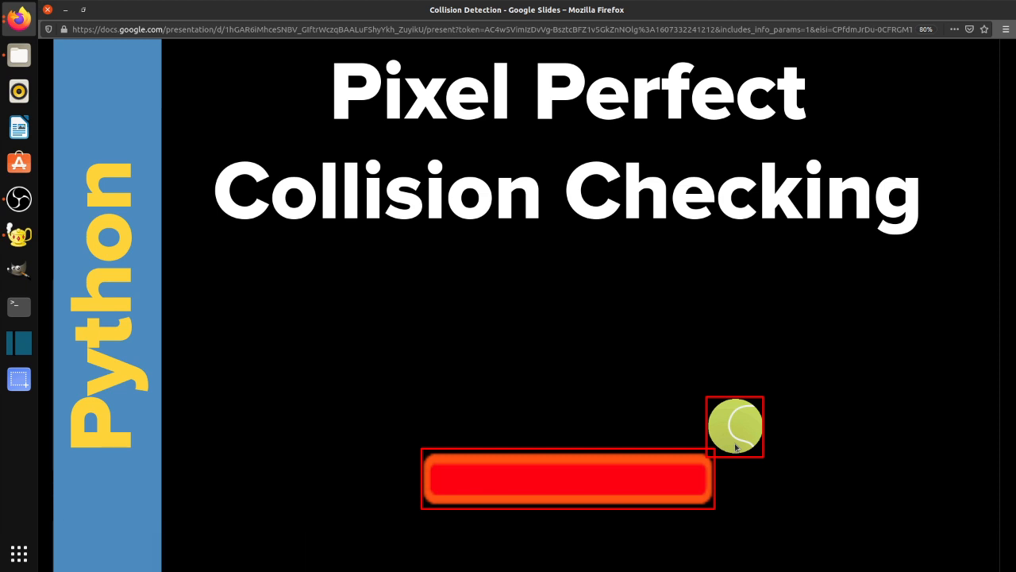
mouse_move(729, 404)
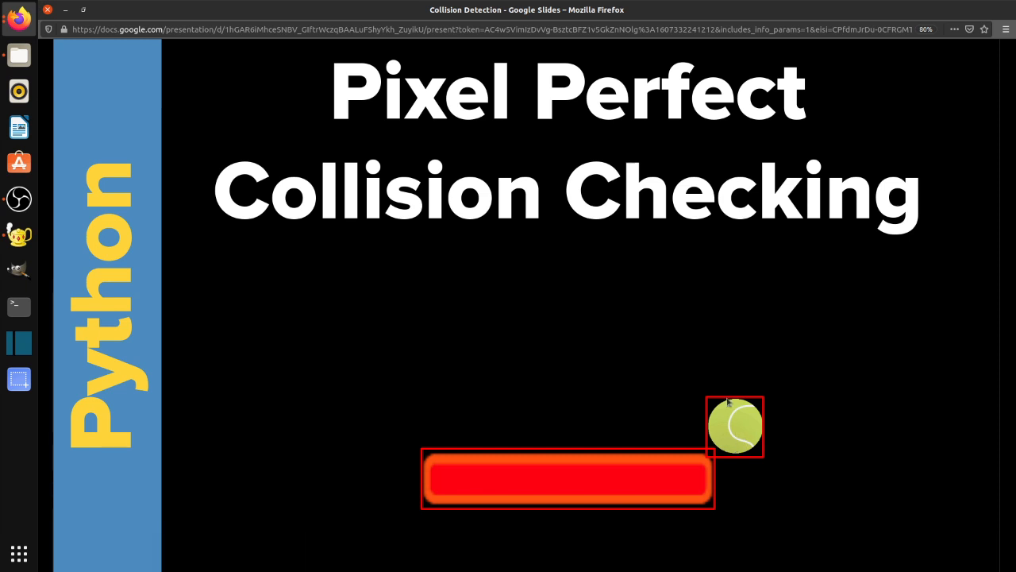
mouse_move(737, 419)
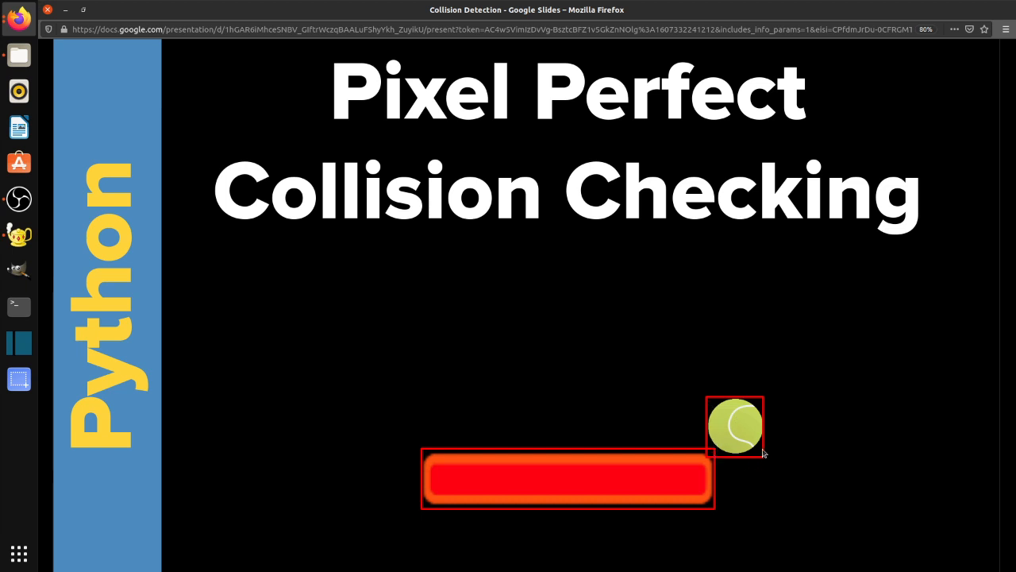
mouse_move(709, 454)
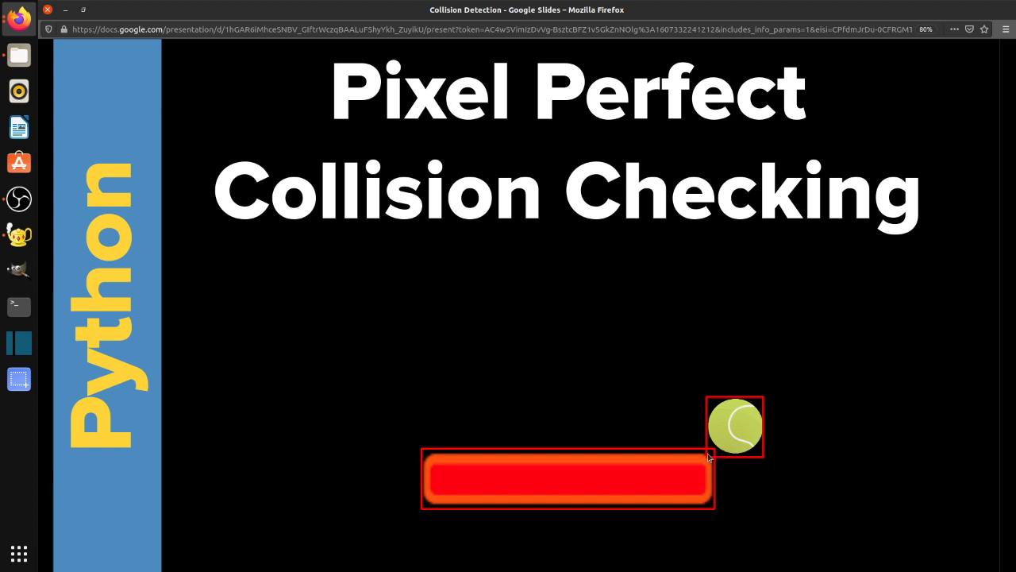
mouse_move(711, 454)
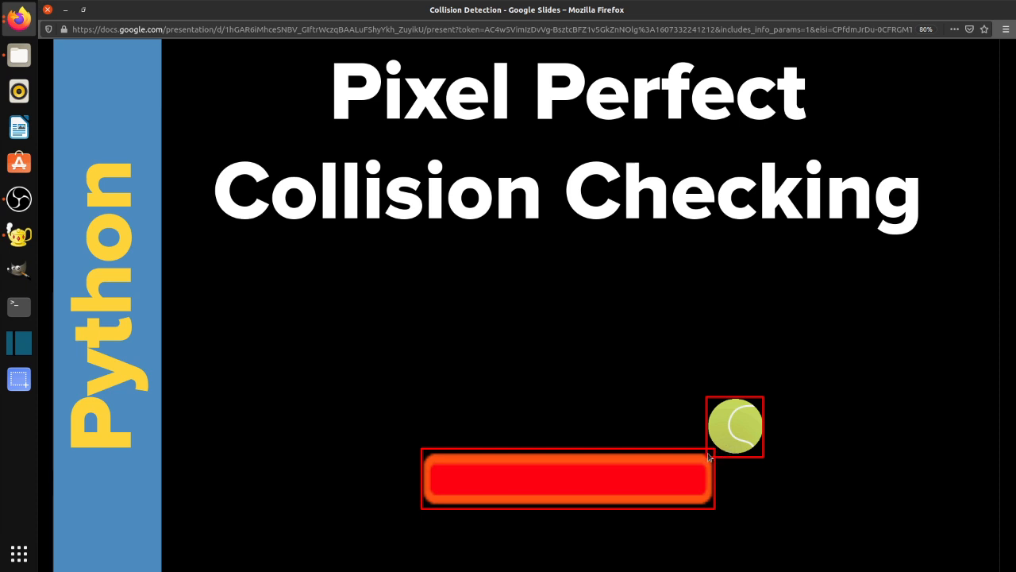
mouse_move(724, 466)
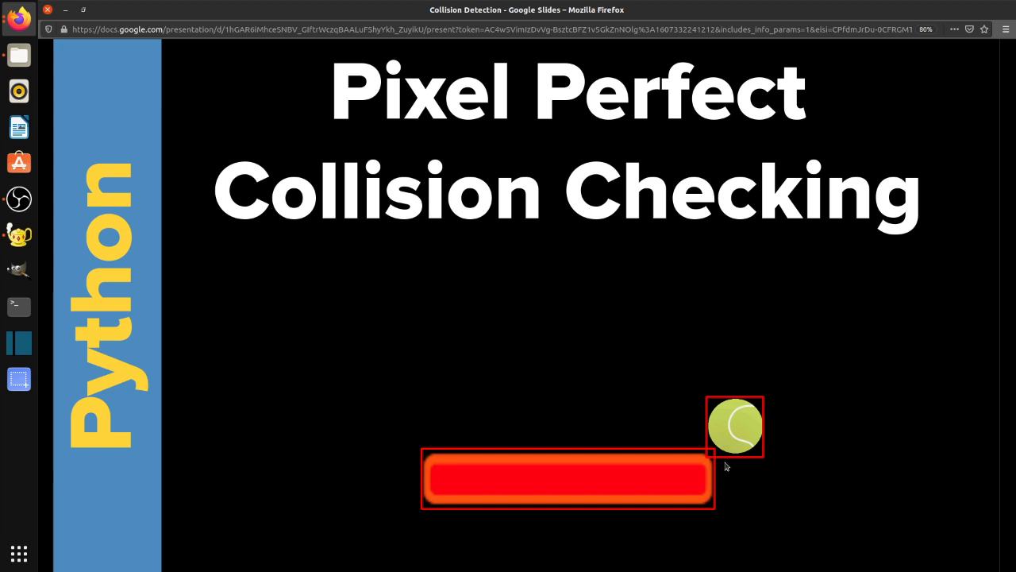
mouse_move(705, 459)
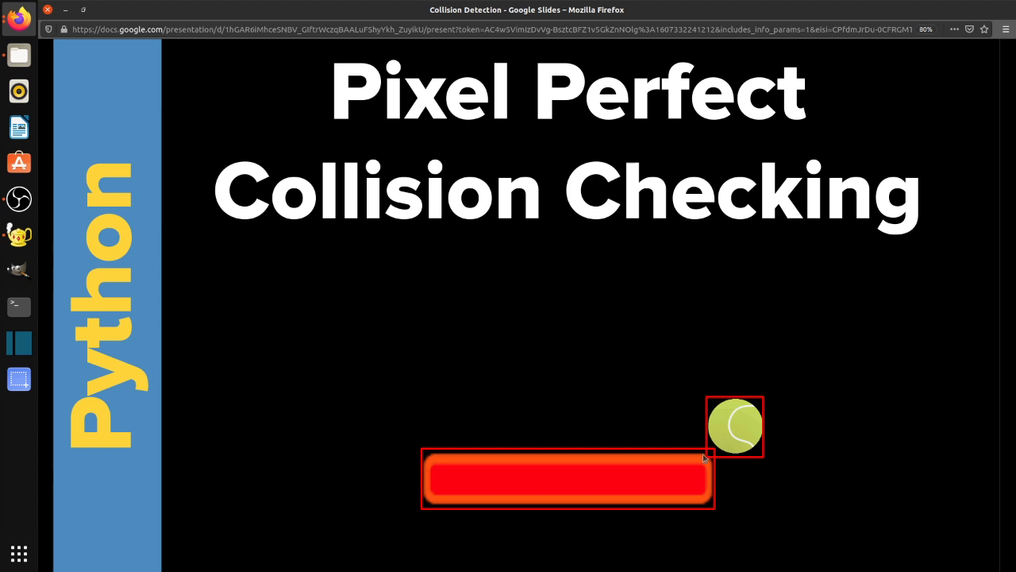
mouse_move(714, 461)
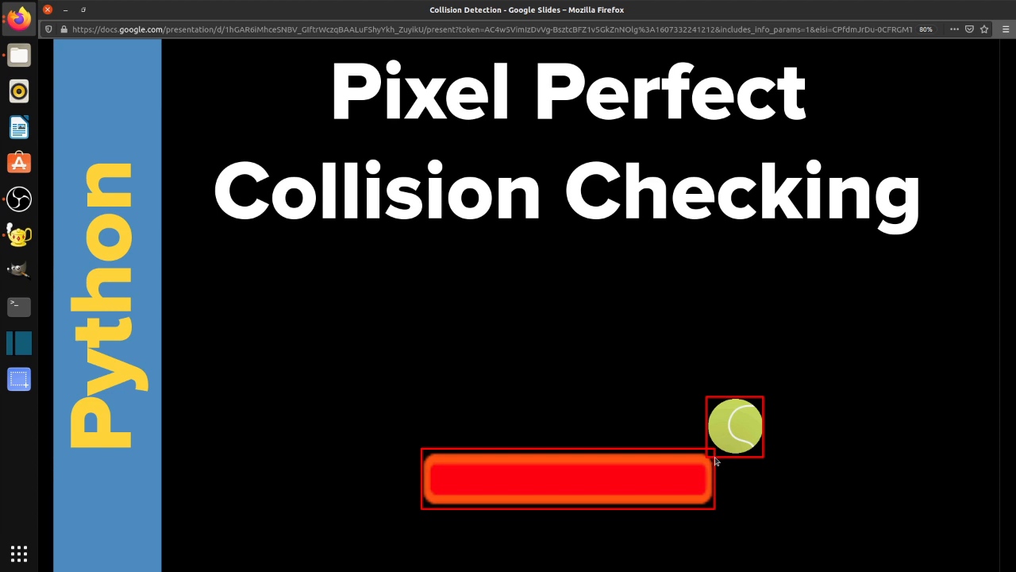
mouse_move(19, 235)
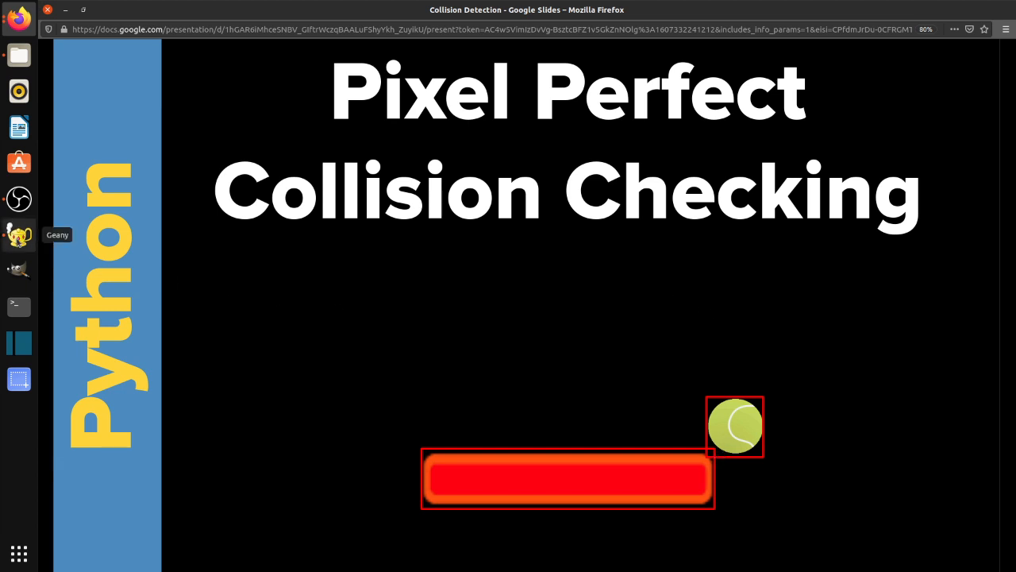
- Switch to Geany and scroll collision_detection.py down to the Sprite class's three collision methods
click(19, 235)
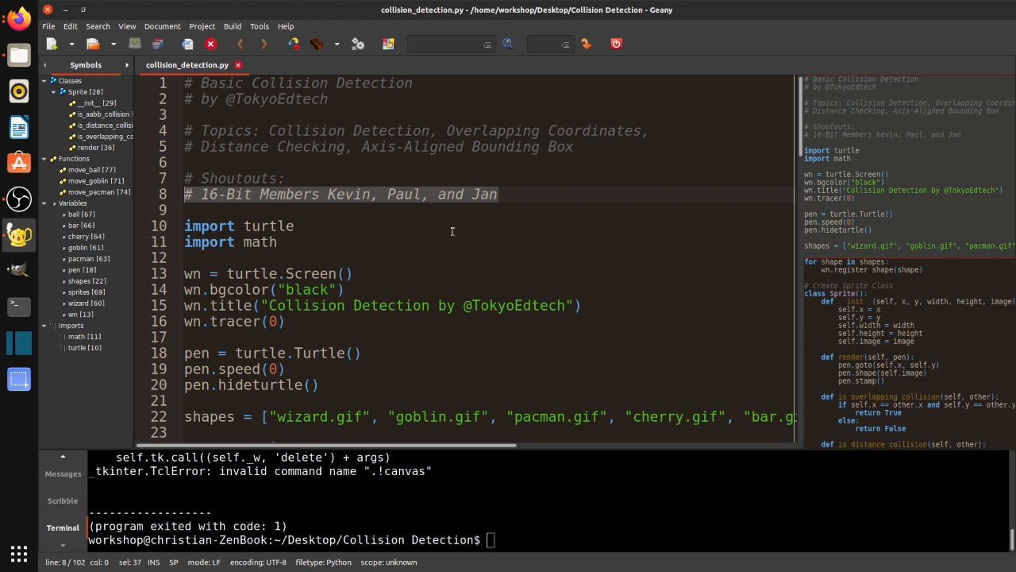
scroll(down, 3)
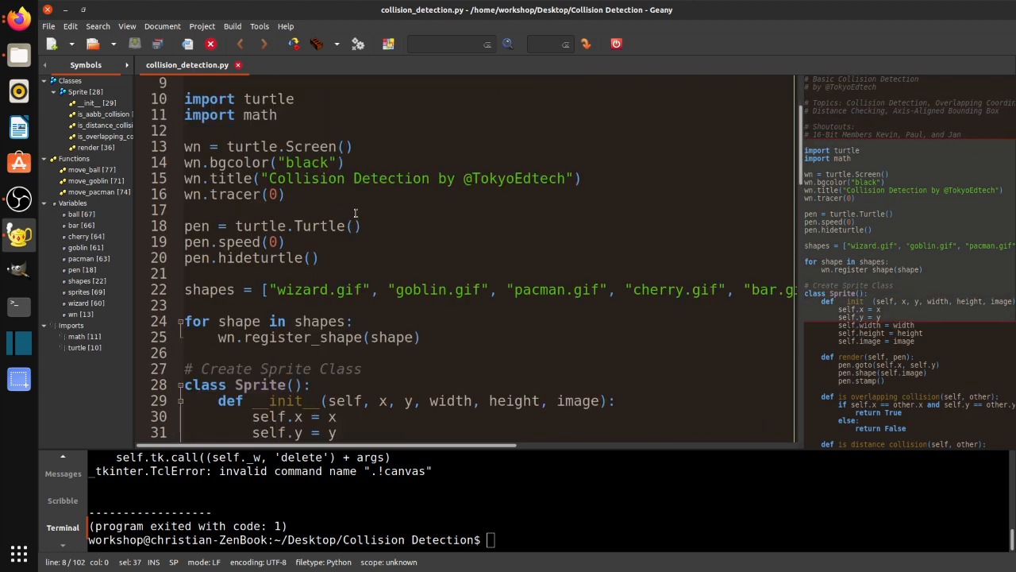
scroll(down, 3)
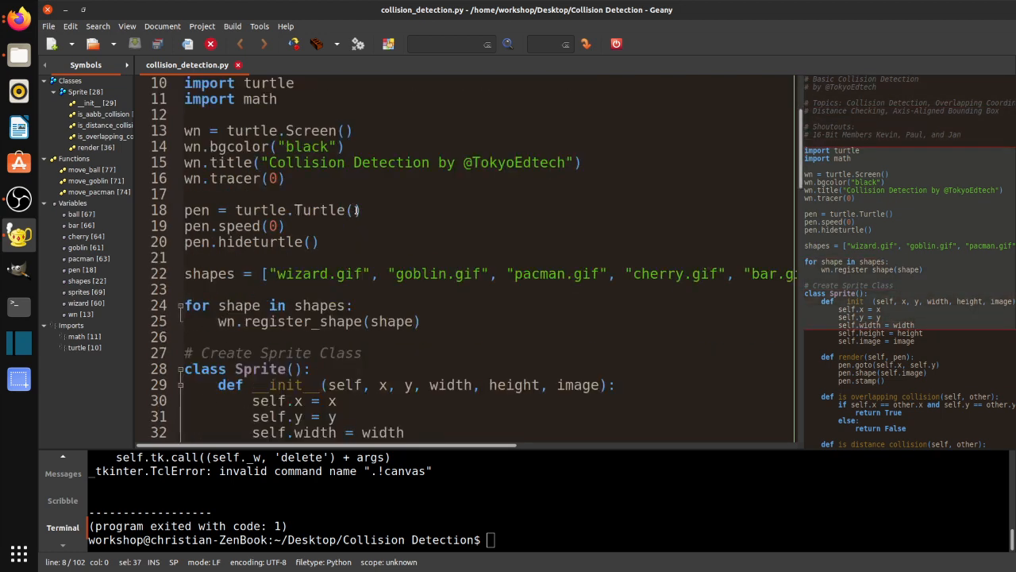
scroll(down, 3)
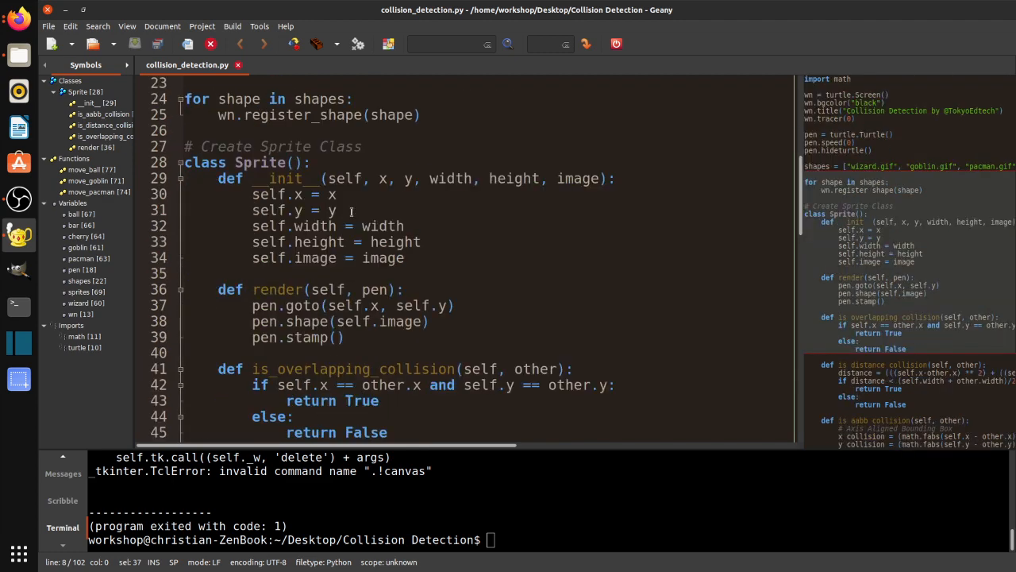
scroll(down, 3)
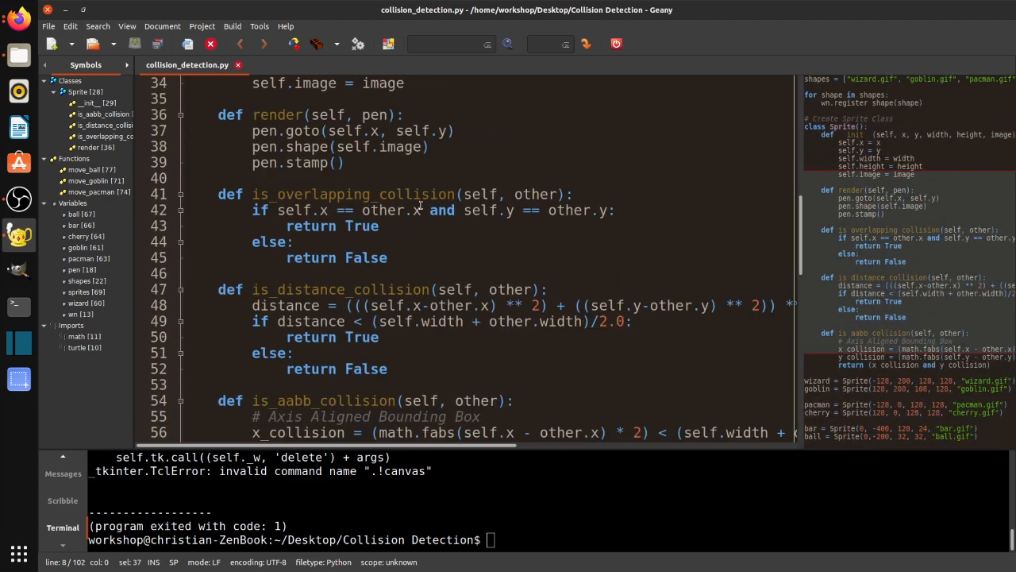
mouse_move(332, 191)
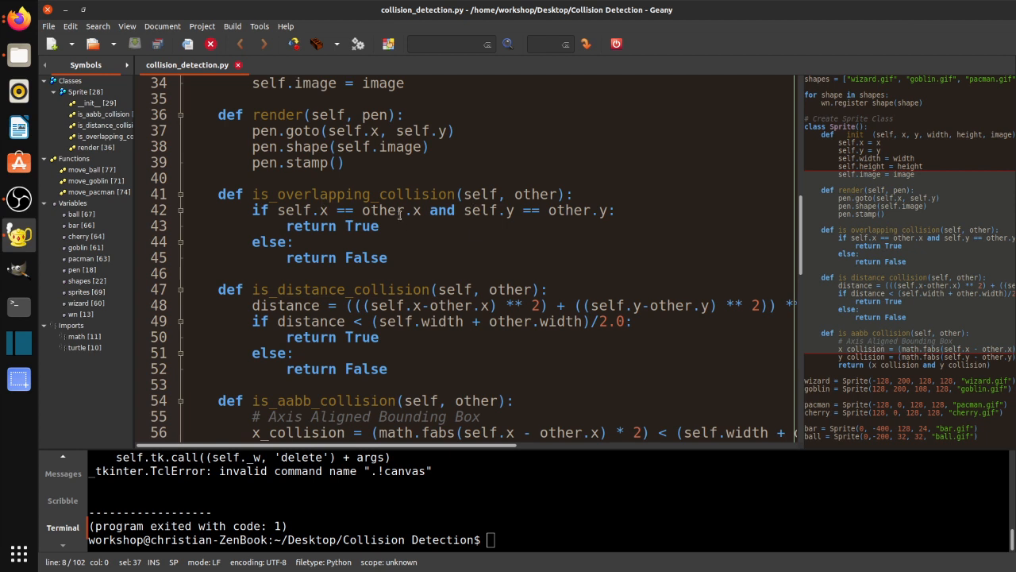
drag(276, 210, 362, 226)
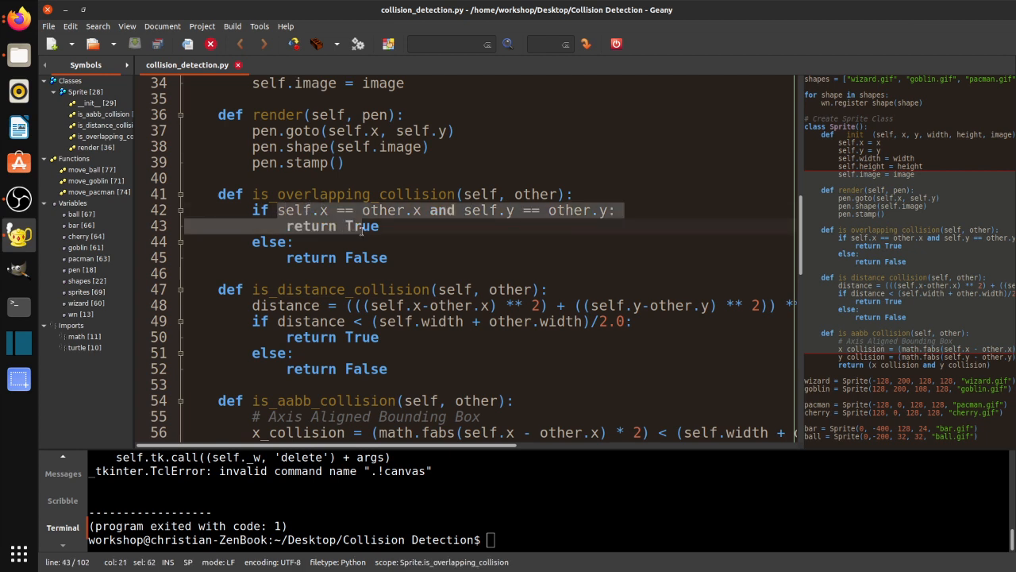
click(367, 209)
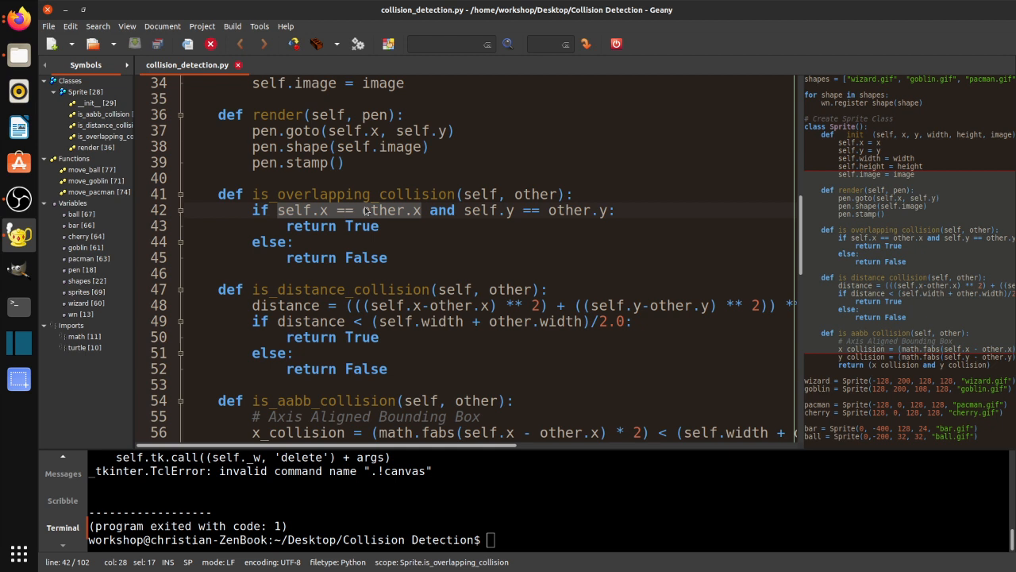
mouse_move(404, 219)
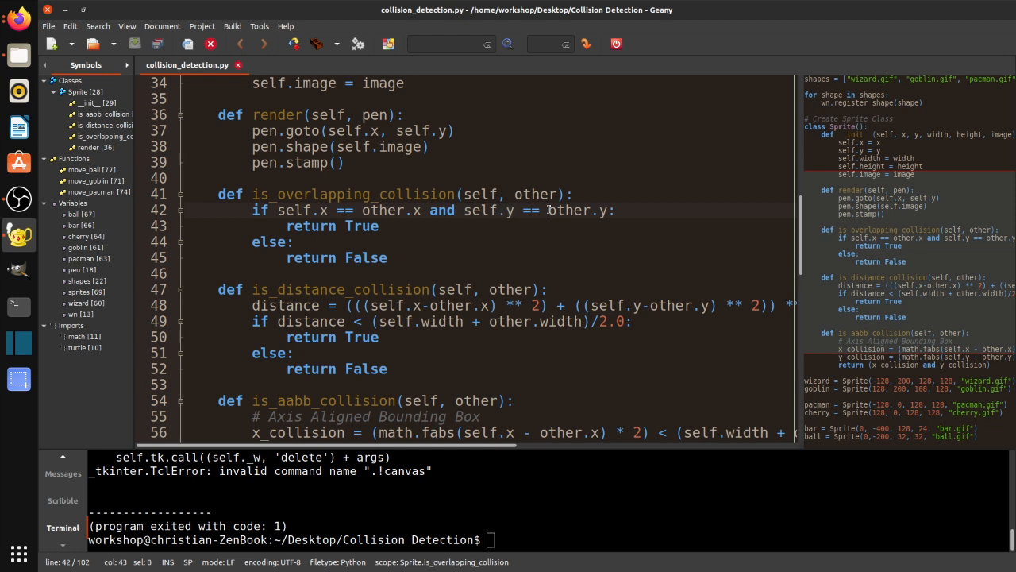
double_click(570, 209)
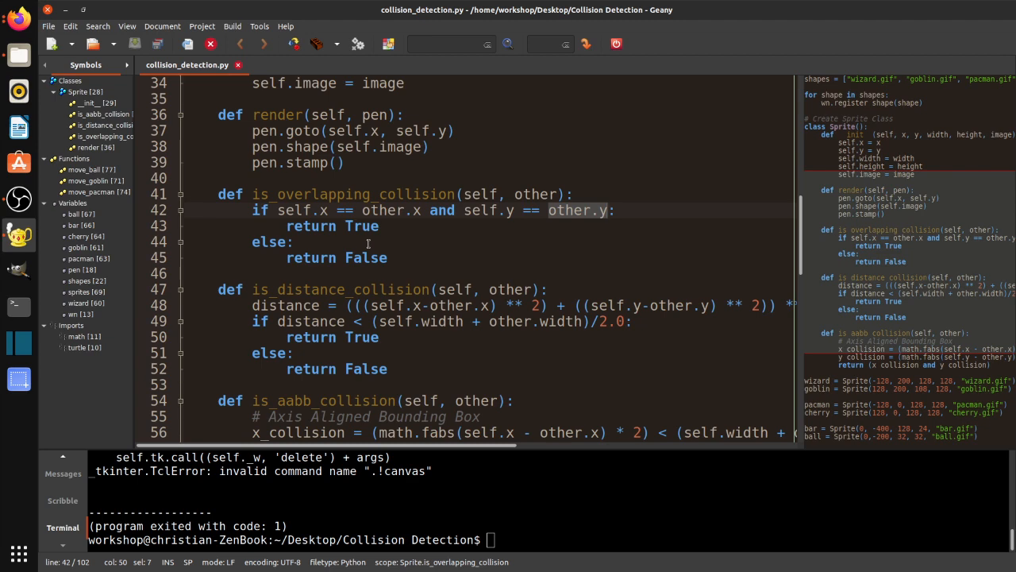
mouse_move(365, 257)
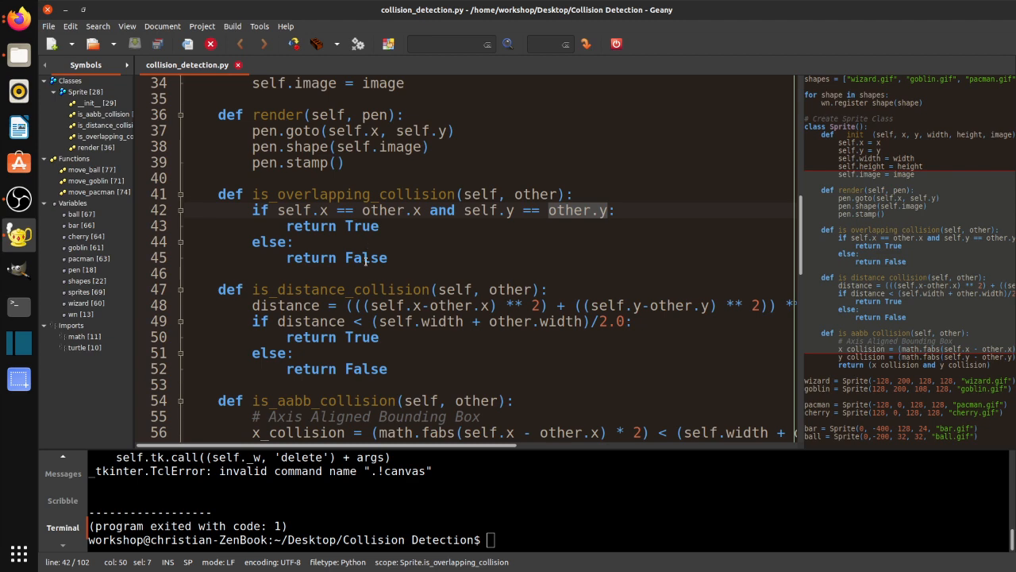
scroll(down, 3)
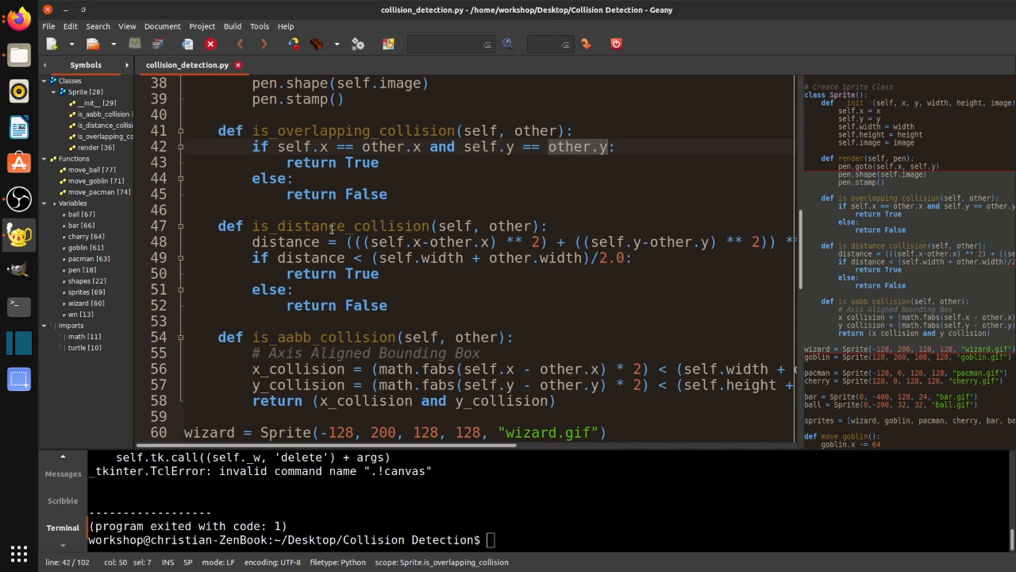
mouse_move(445, 246)
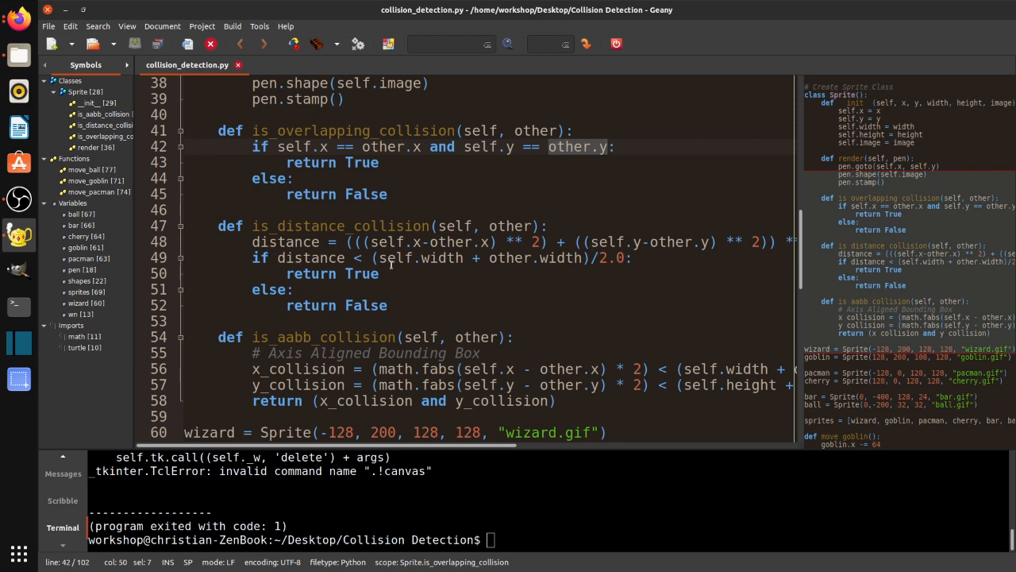
mouse_move(505, 257)
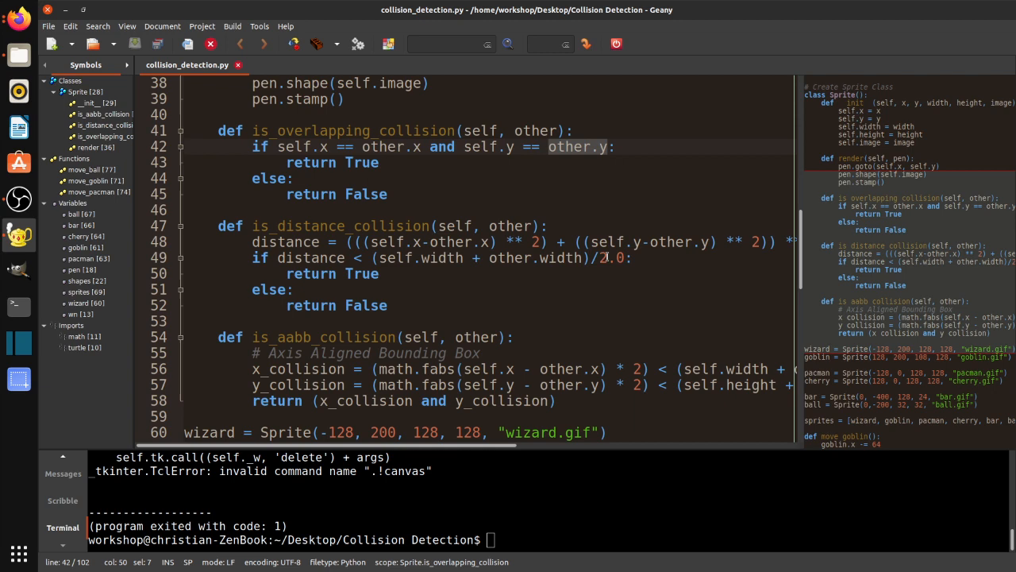
scroll(down, 3)
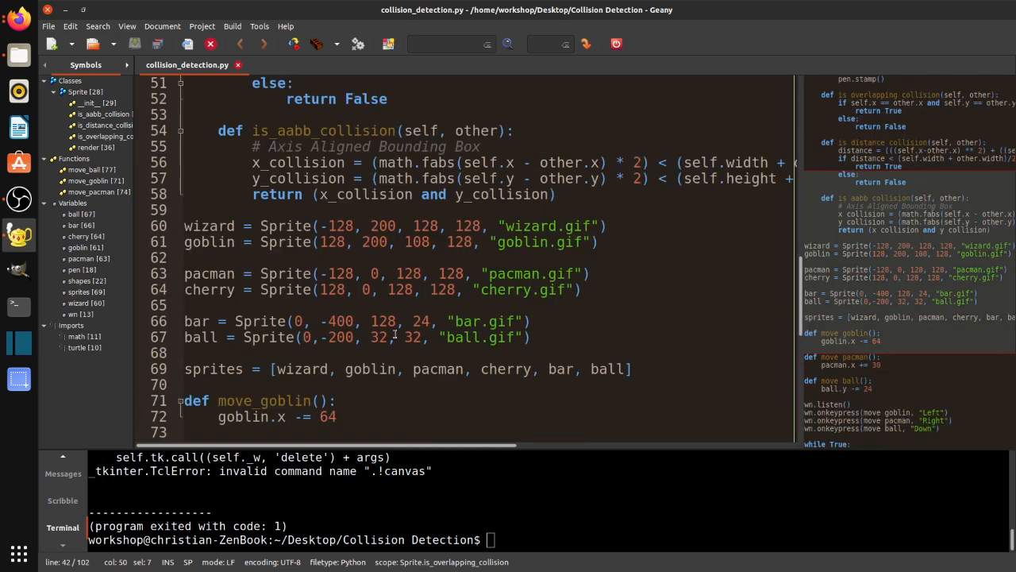
scroll(down, 3)
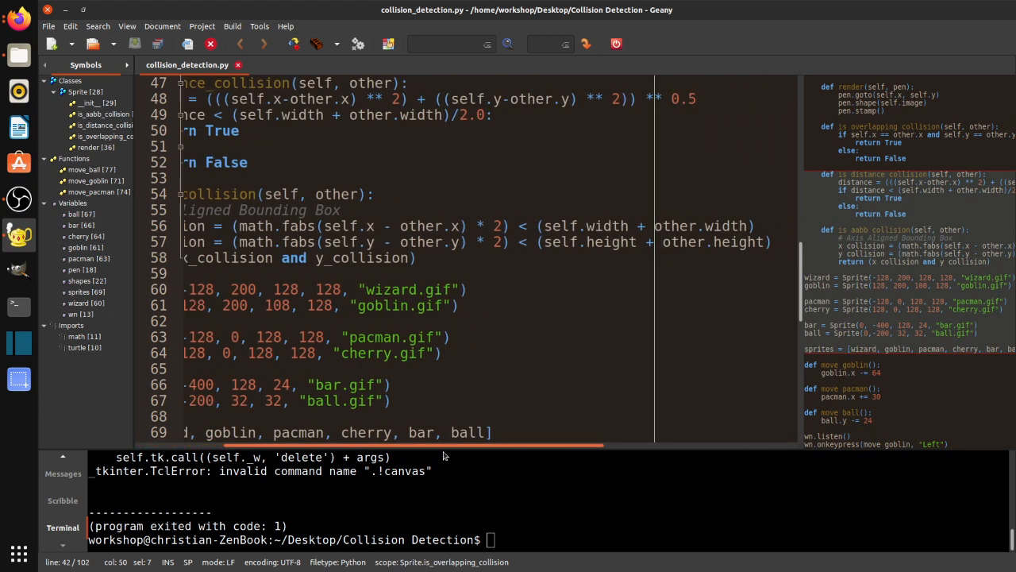
scroll(right, 3)
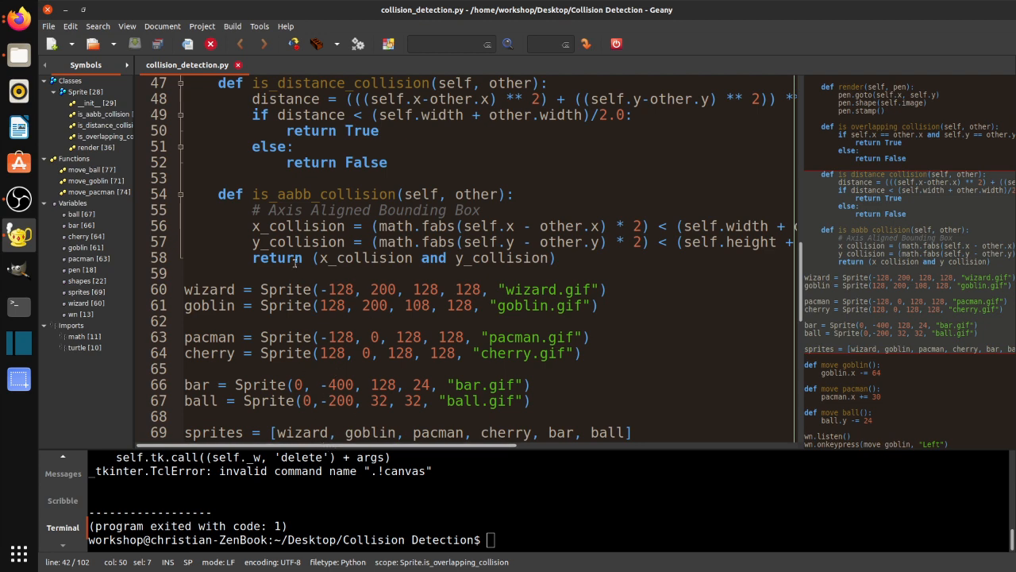
mouse_move(365, 441)
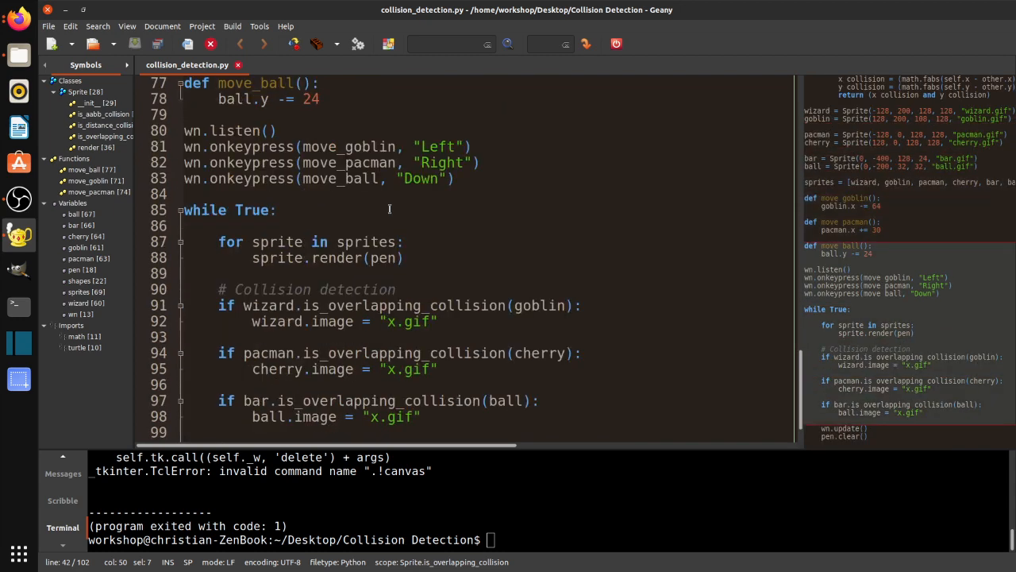
scroll(down, 3)
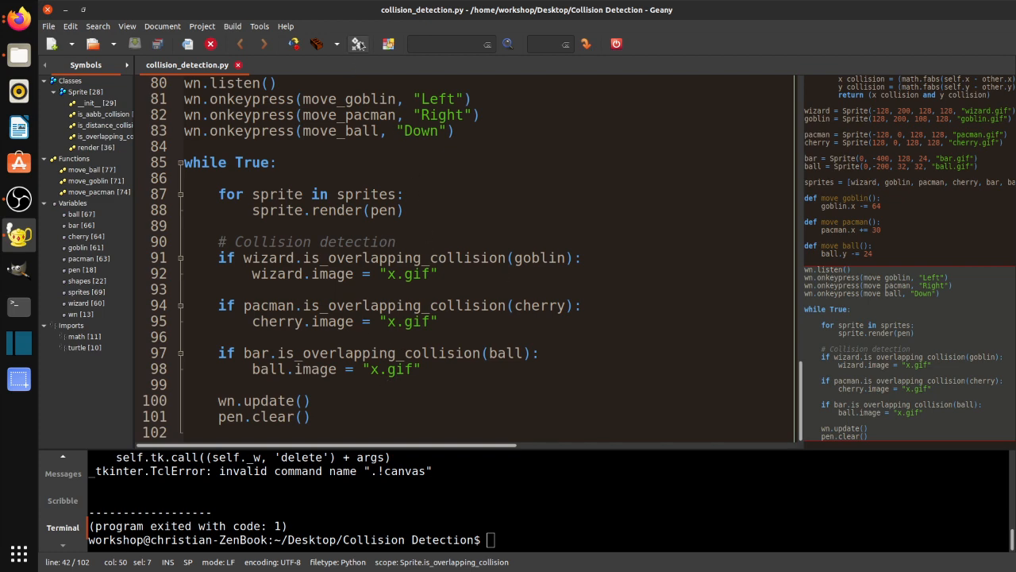
- Run collision_detection.py from Geany's toolbar, opening the turtle window with the six sprites
click(359, 44)
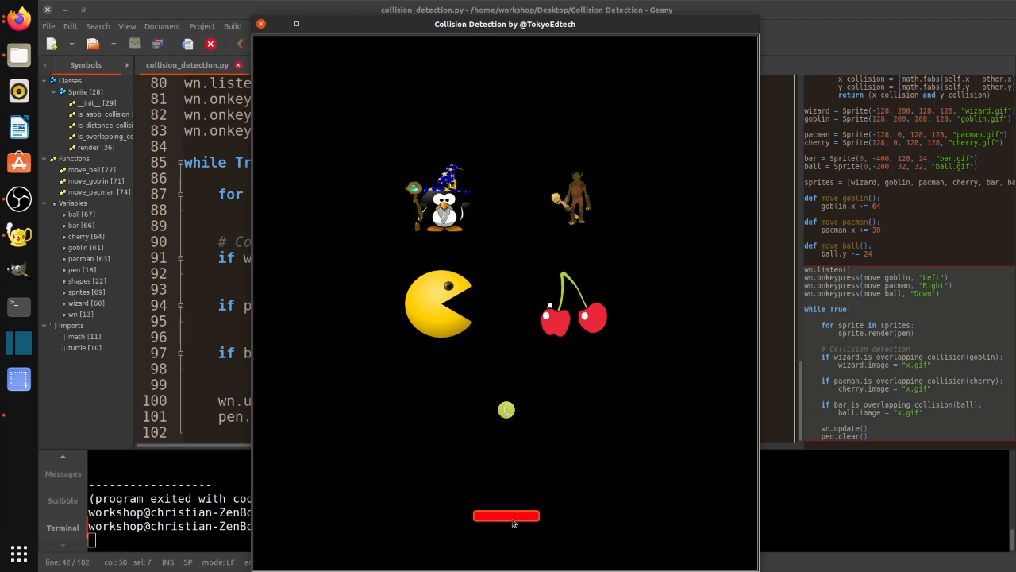
mouse_move(659, 251)
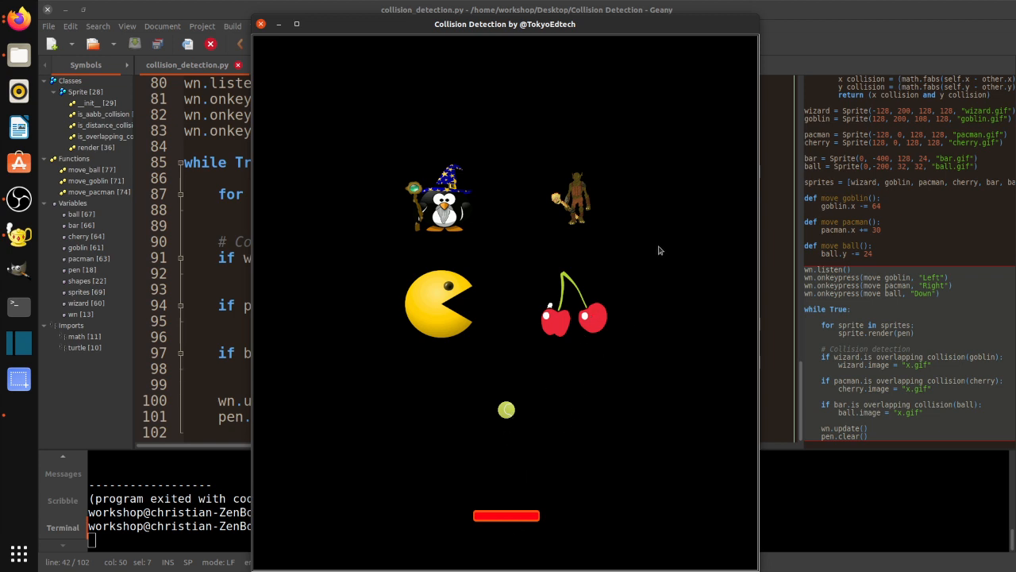
mouse_move(707, 137)
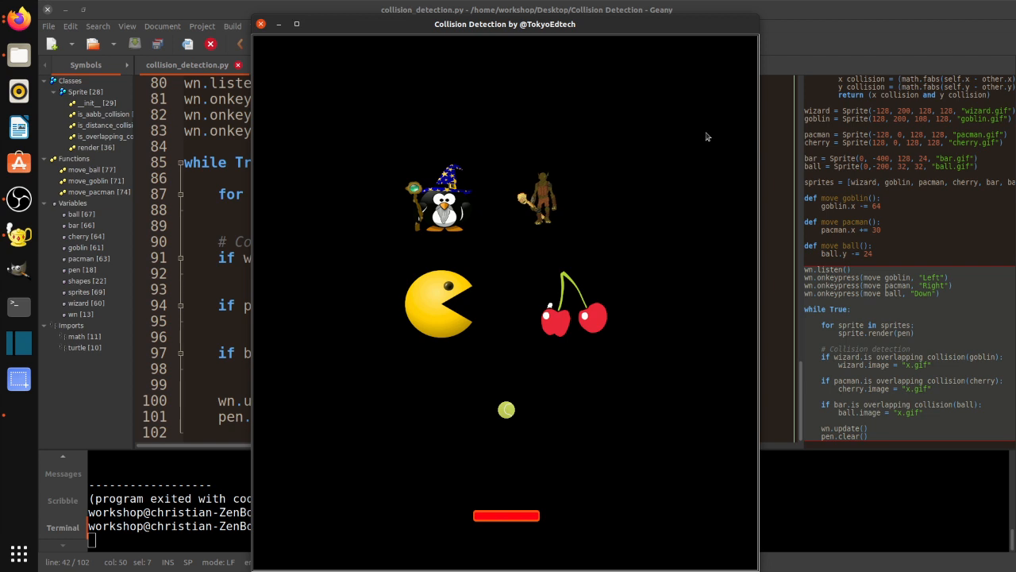
mouse_move(587, 263)
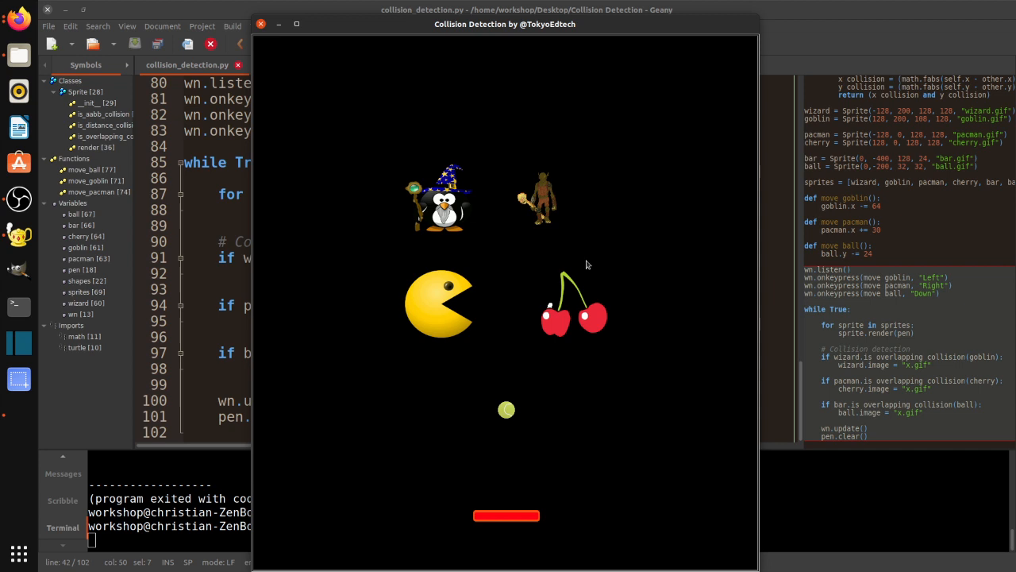
mouse_move(573, 175)
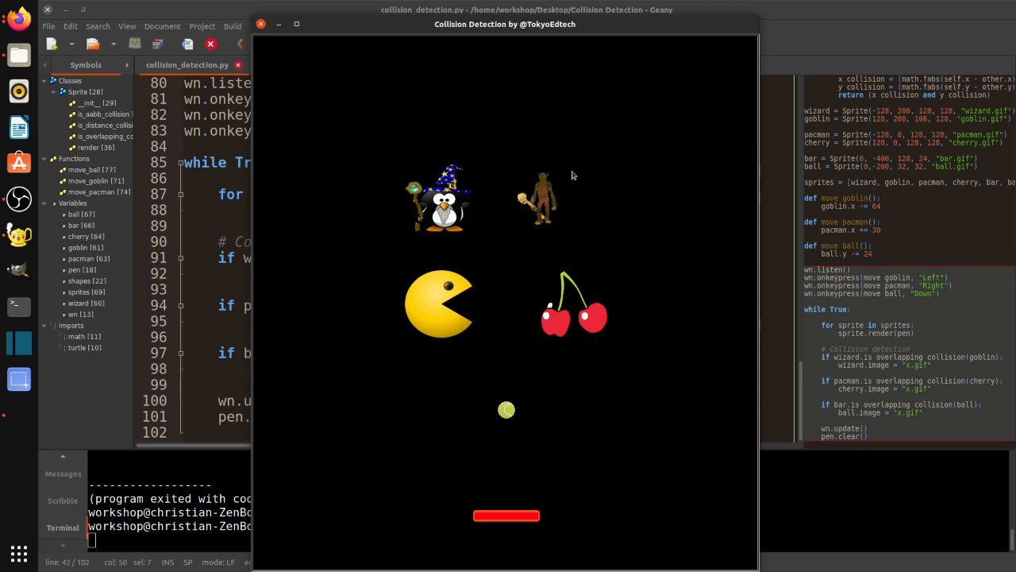
mouse_move(547, 203)
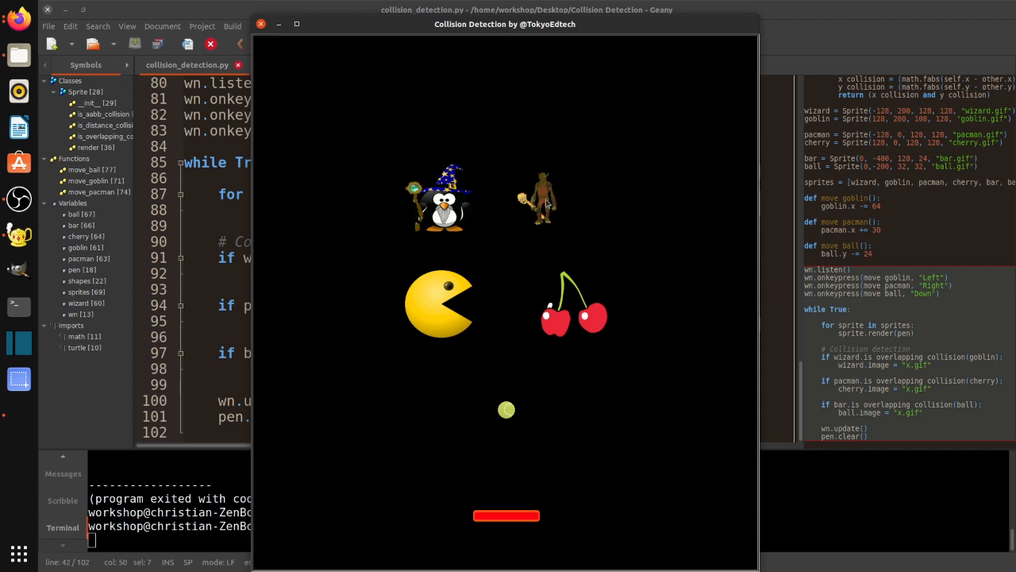
mouse_move(600, 134)
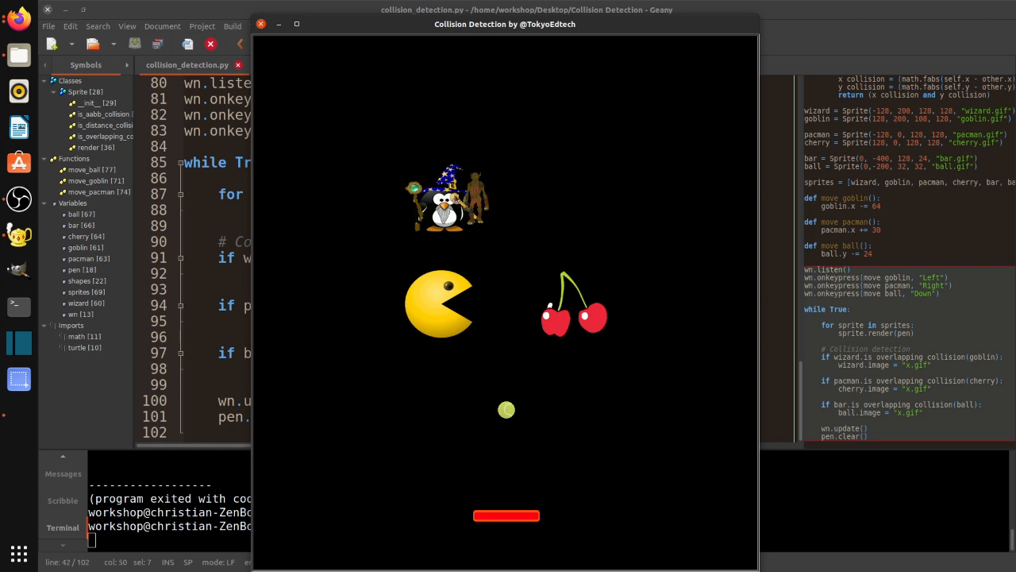
mouse_move(559, 152)
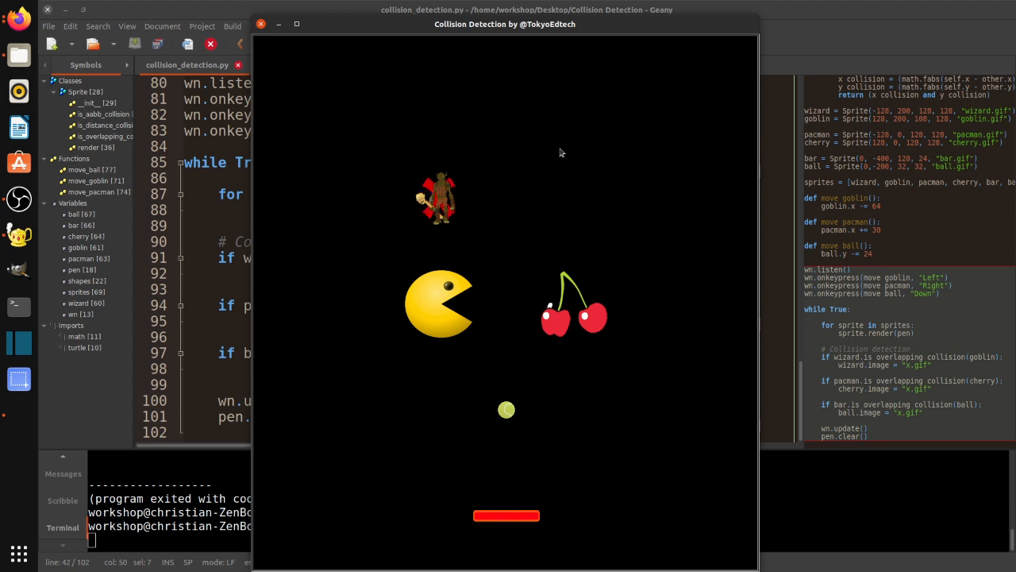
mouse_move(486, 216)
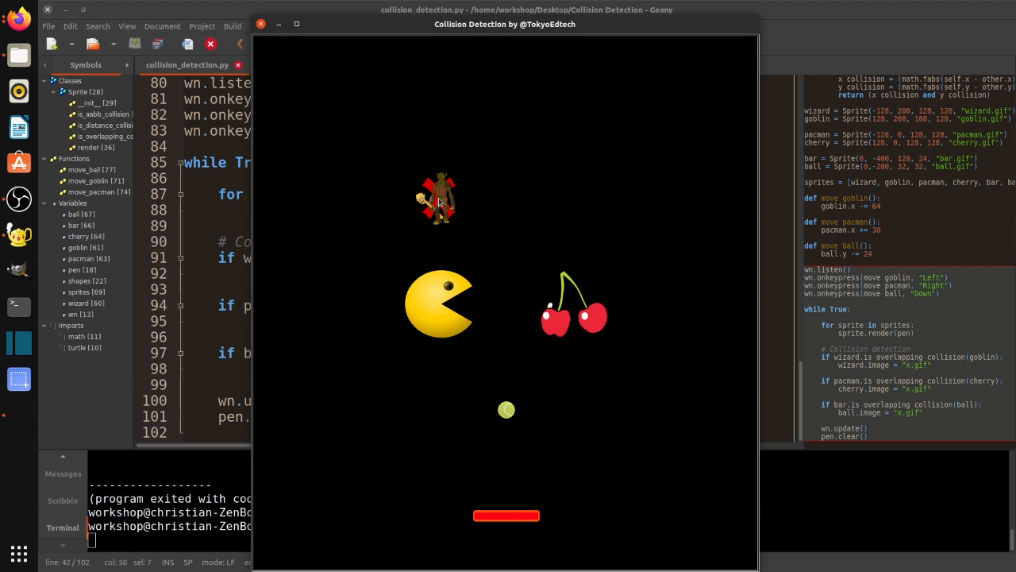
mouse_move(550, 232)
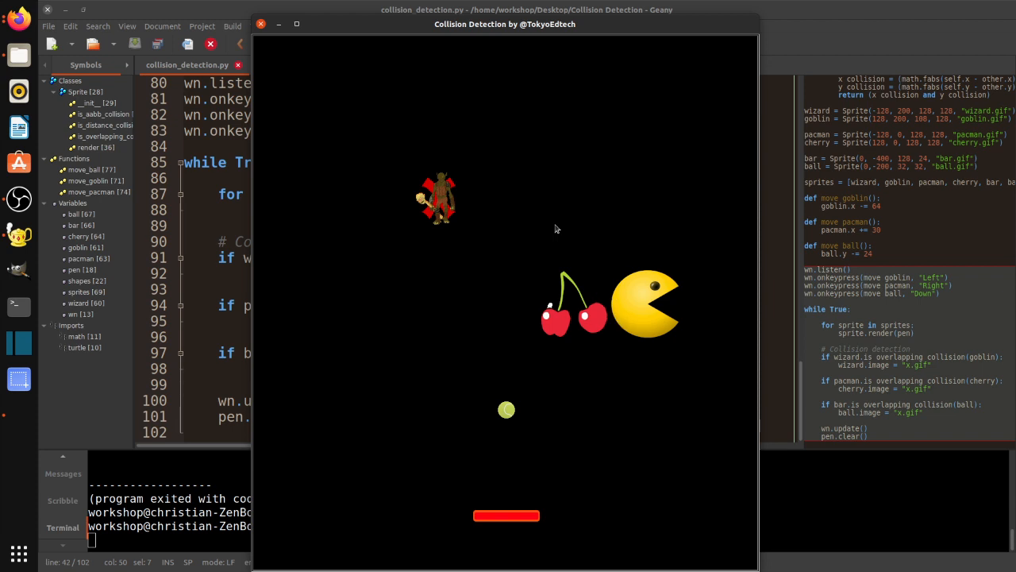
mouse_move(619, 311)
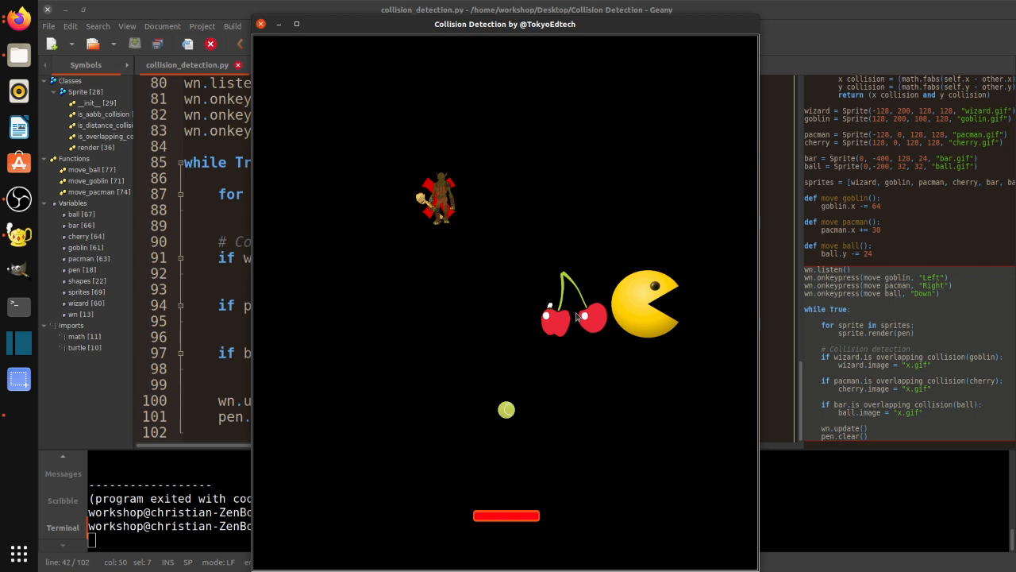
mouse_move(527, 414)
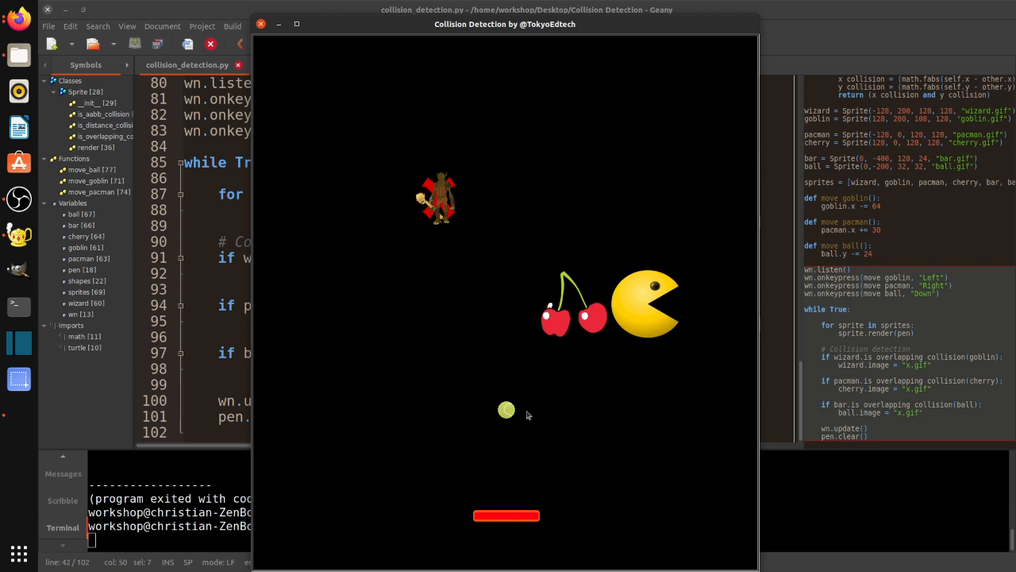
mouse_move(508, 365)
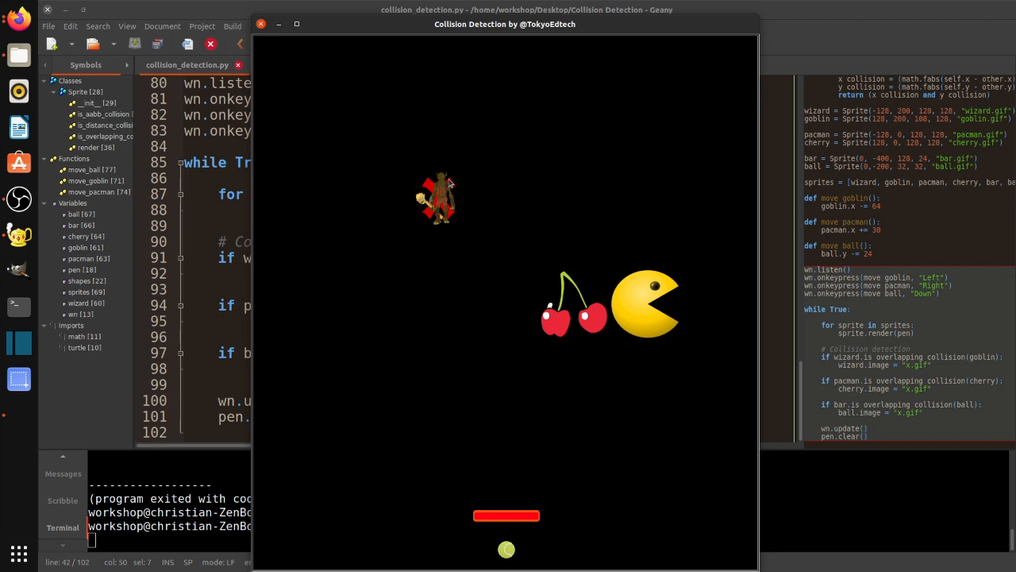
mouse_move(290, 75)
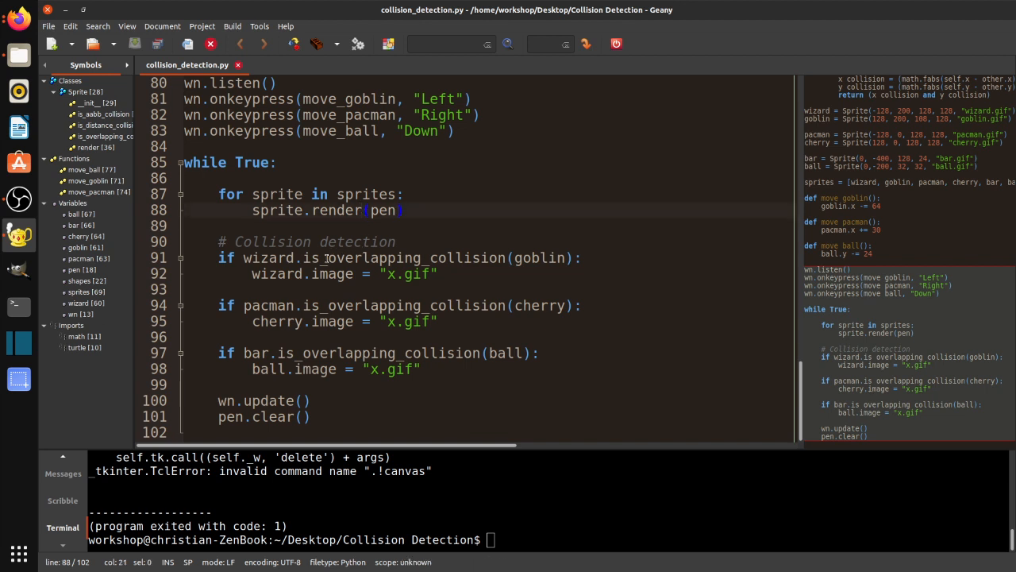
- Select the collision method name in the main loop so it can be replaced
double_click(373, 257)
text(distanc)
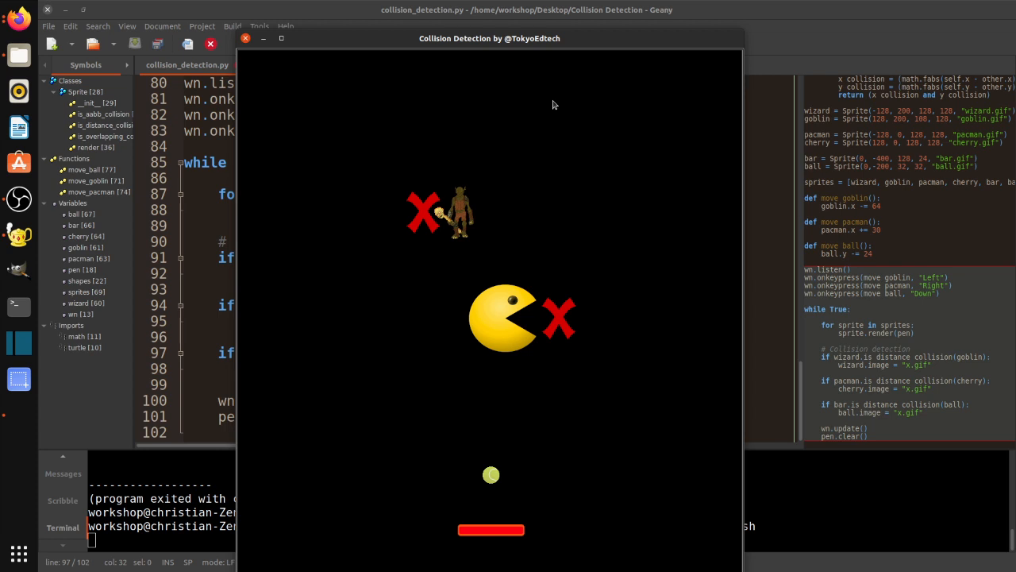
mouse_move(506, 546)
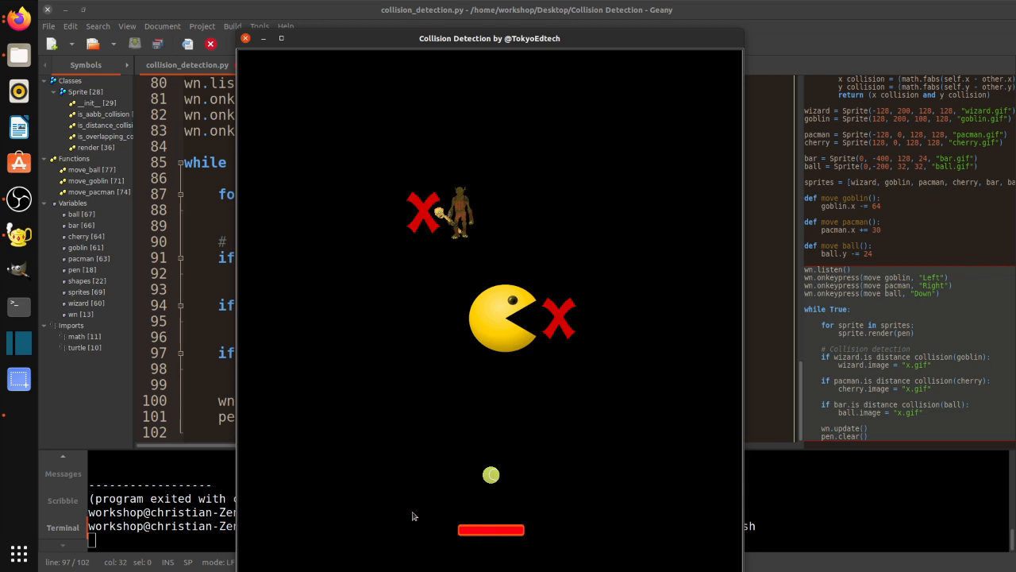
mouse_move(578, 454)
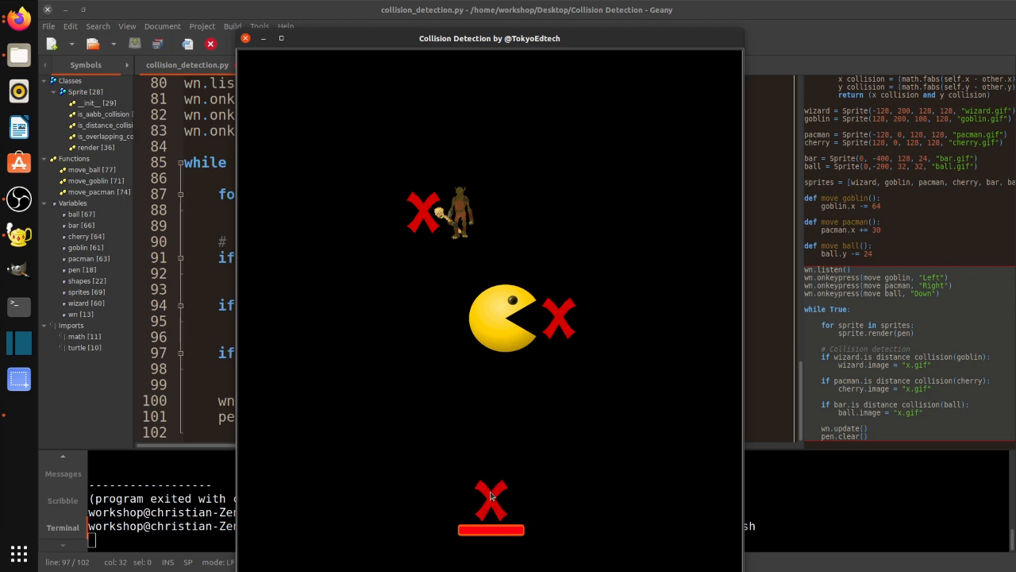
mouse_move(498, 510)
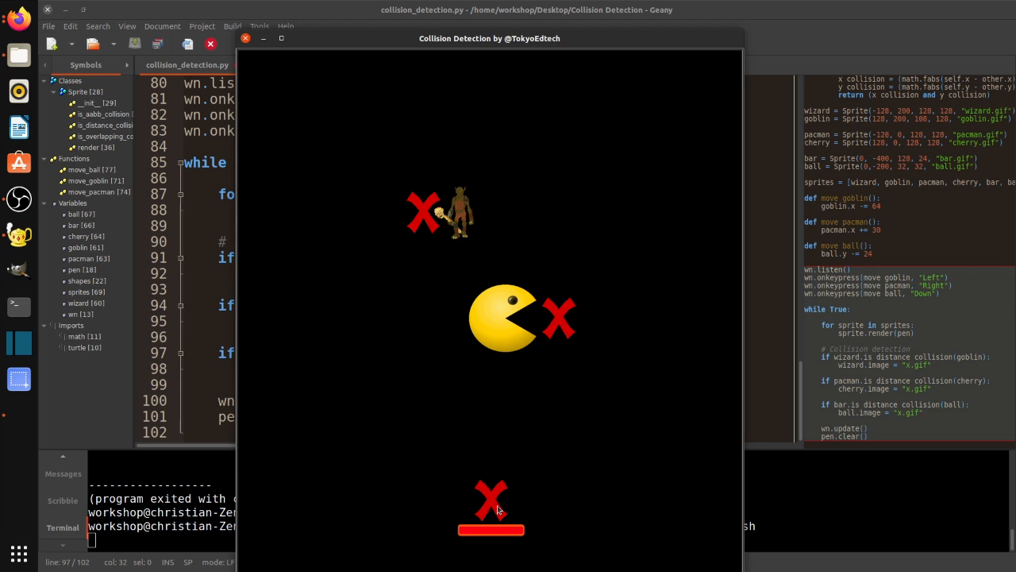
mouse_move(495, 532)
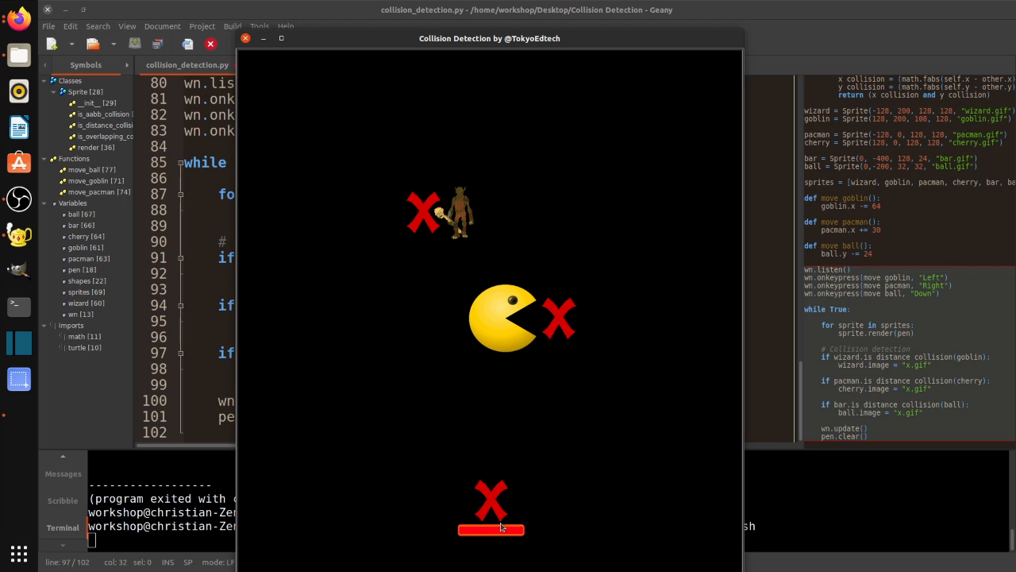
mouse_move(486, 521)
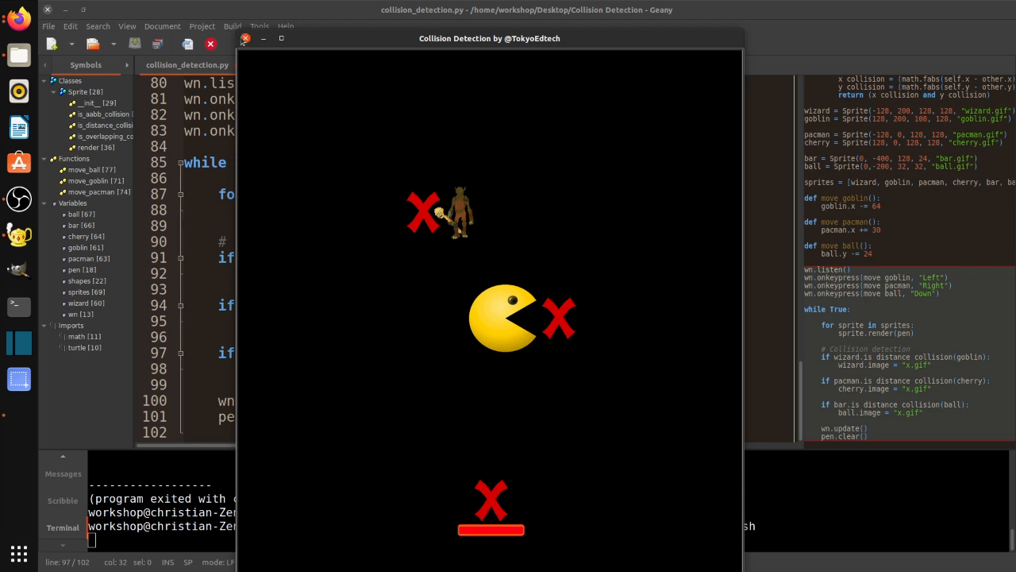
- Close the demo, replace is_distance_collision with is_aabb_collision, rerun to cross out all pairs, then close it
click(244, 38)
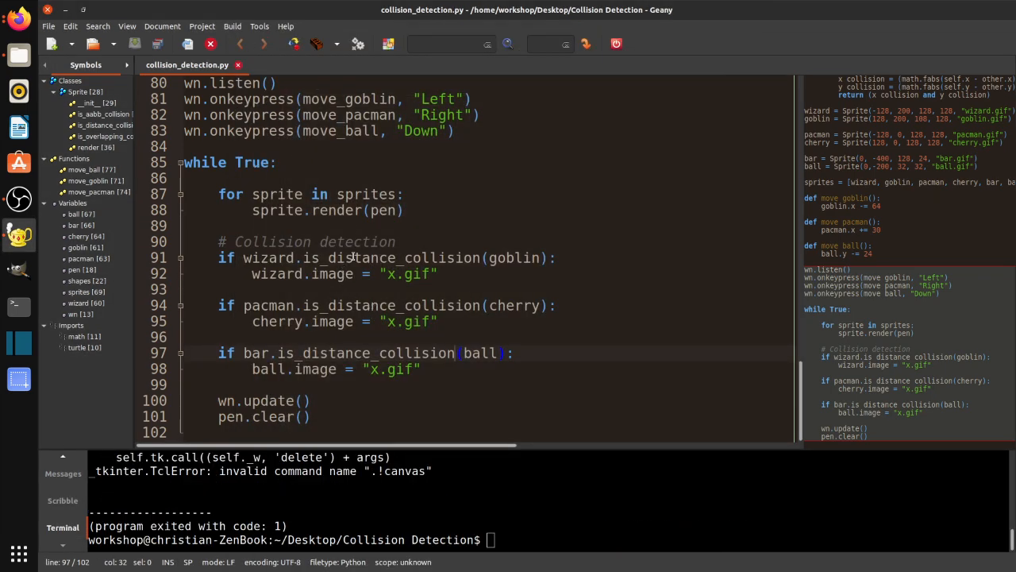
double_click(394, 257)
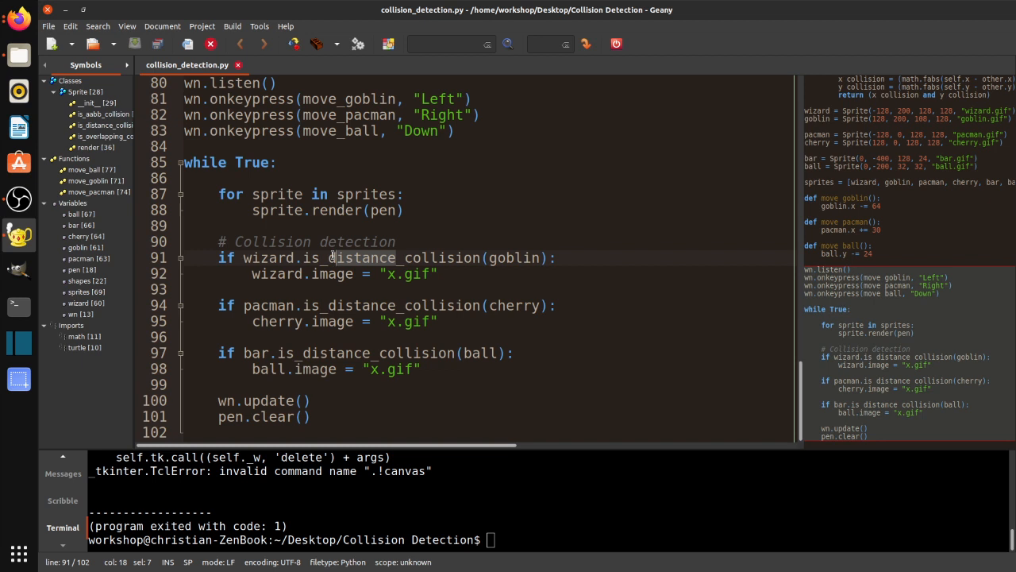
text(is_aabb_collision)
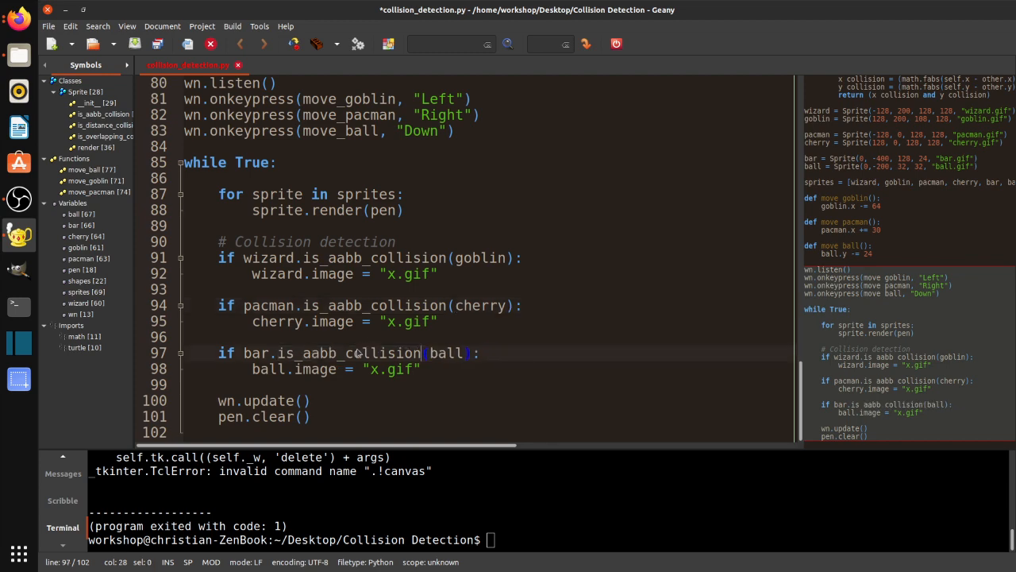
click(388, 44)
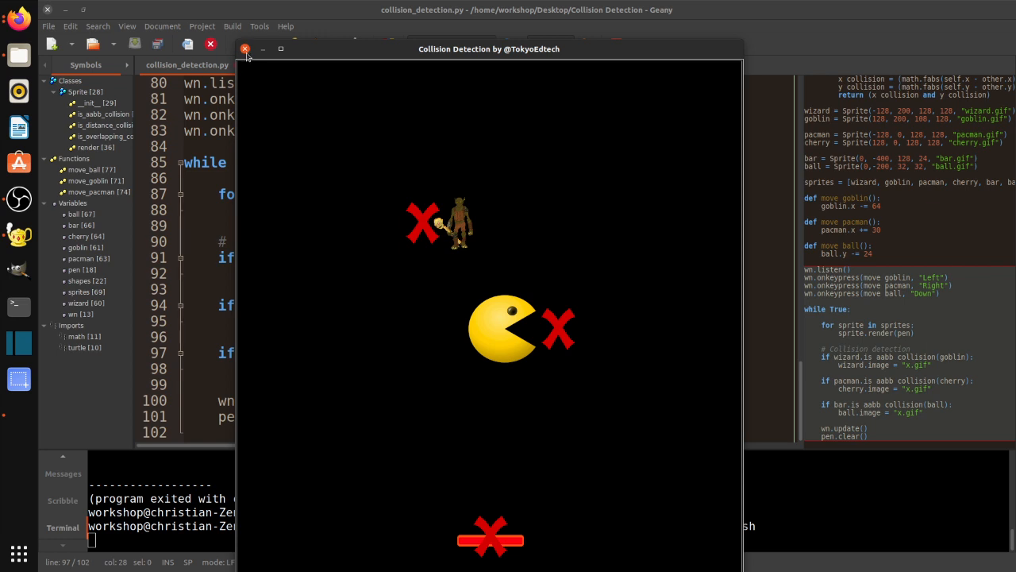
click(245, 48)
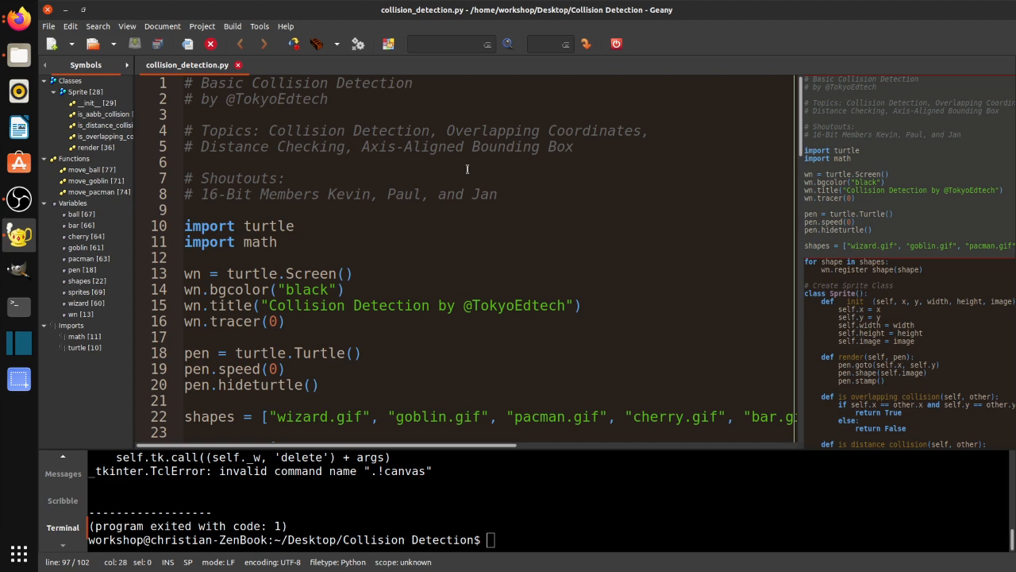
scroll(down, 3)
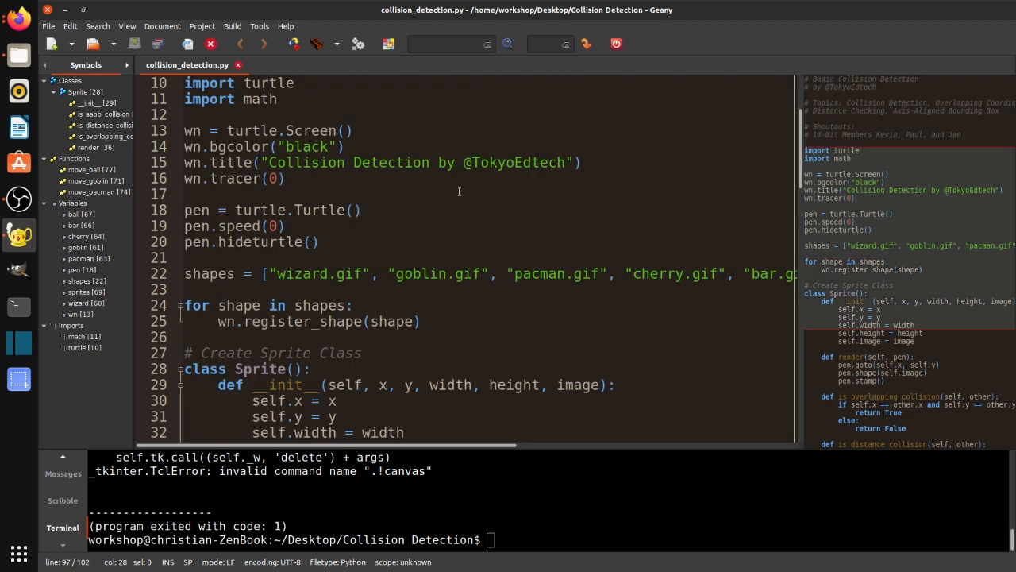
scroll(down, 3)
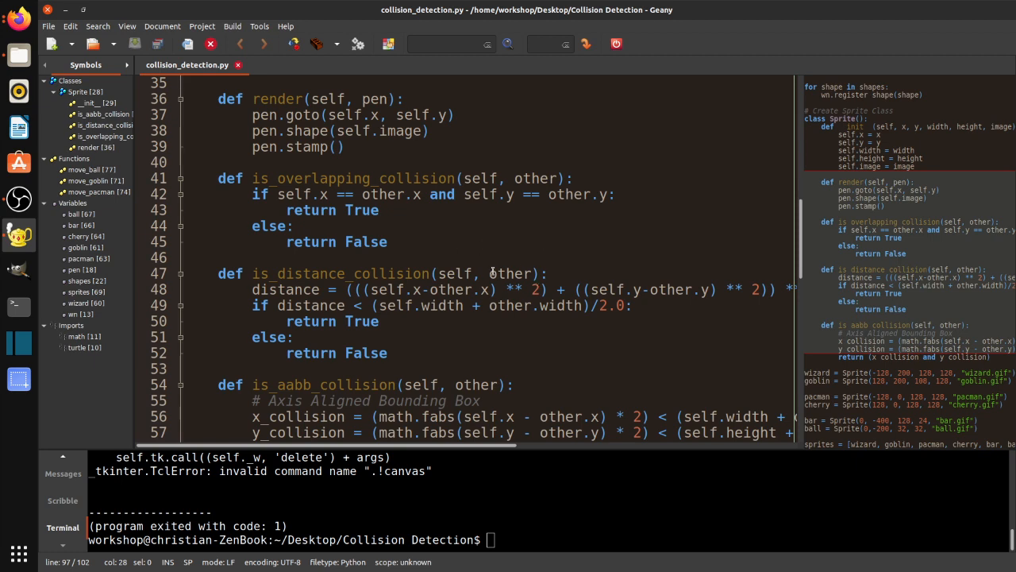
scroll(down, 3)
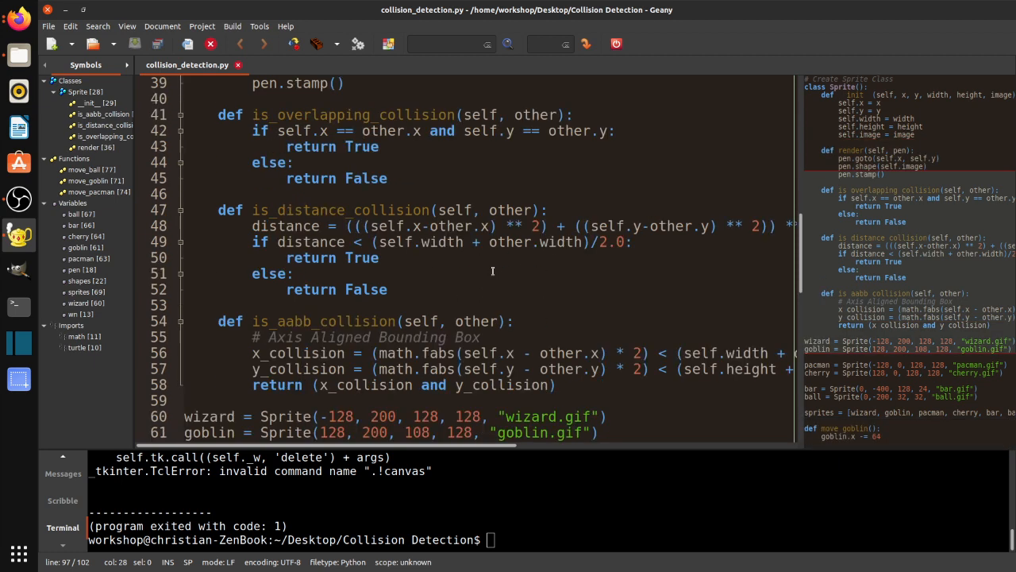
scroll(down, 3)
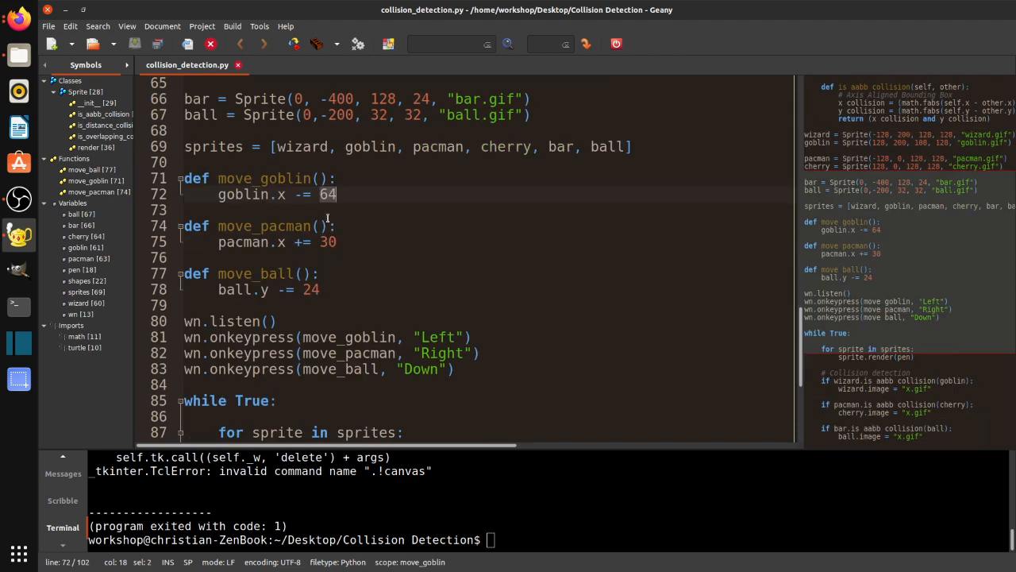
mouse_move(318, 291)
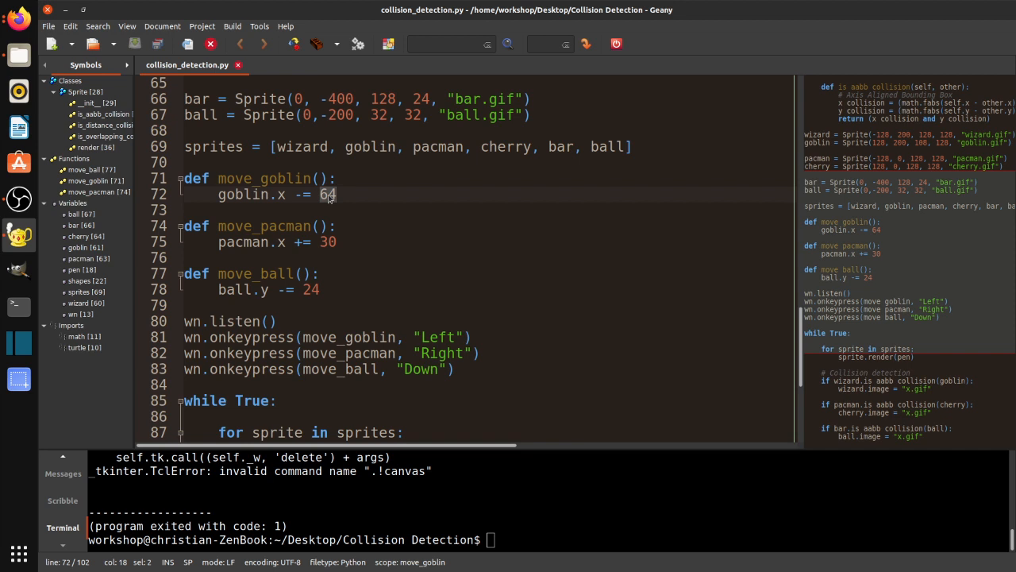
text(1)
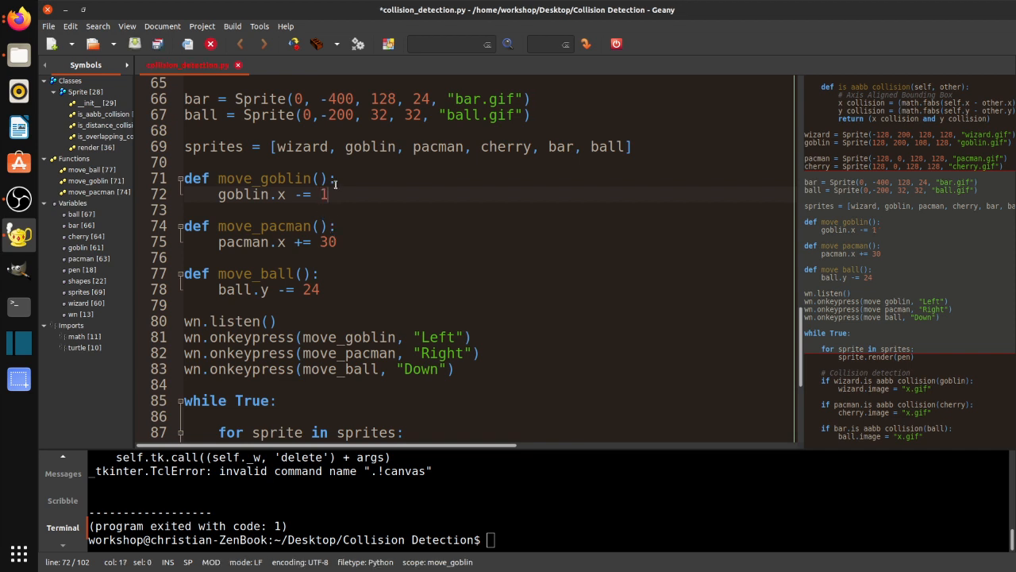
key(BackSpace)
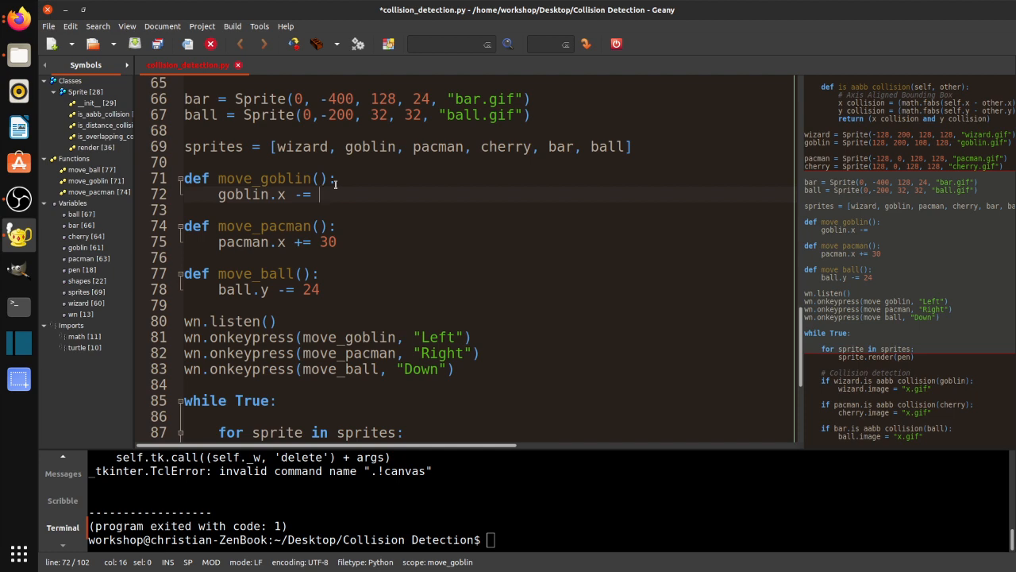
text(64)
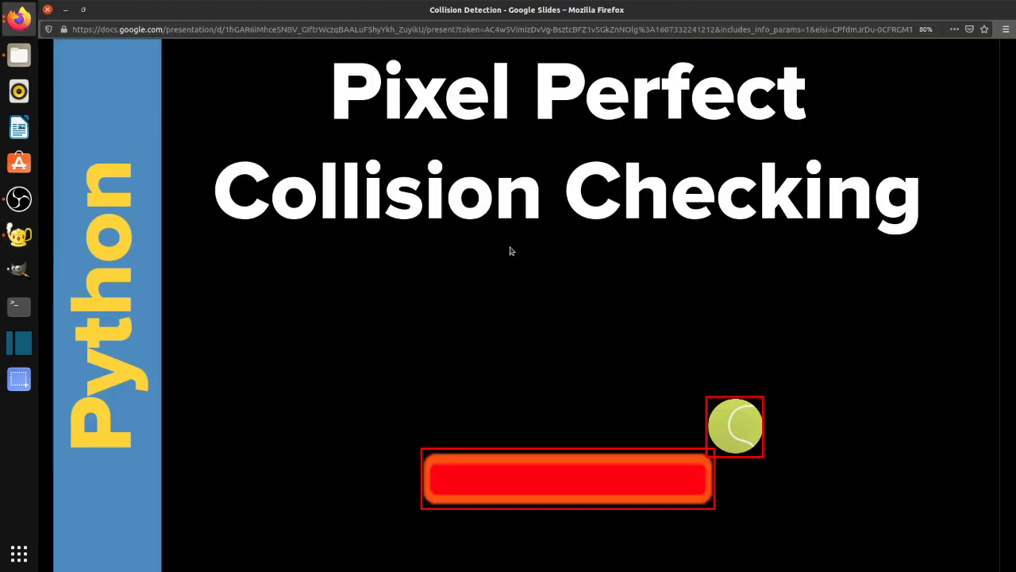
- Step through the Overlapping Coordinates slide to the Distance Checking recap slide
key(Right)
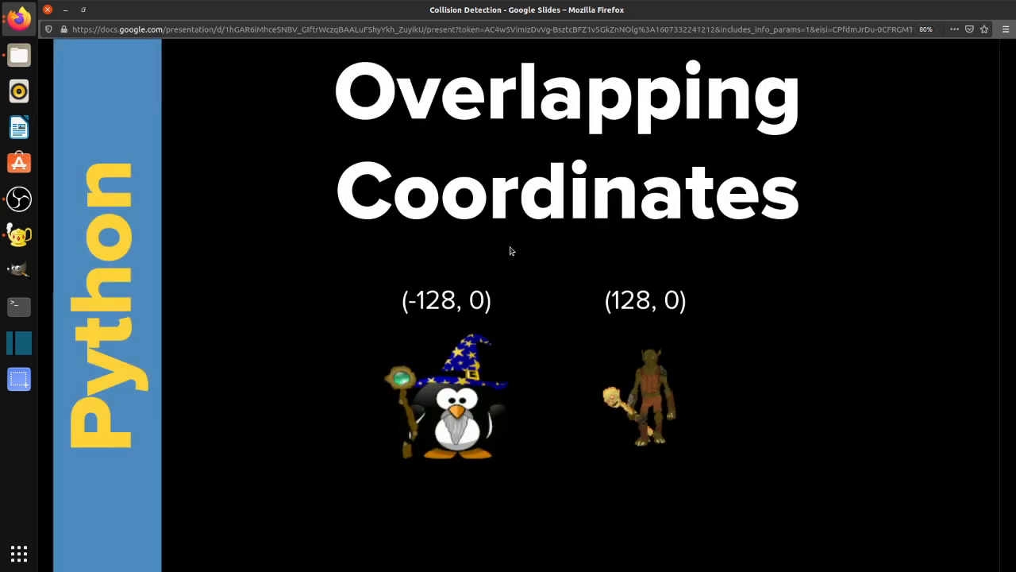
key(Right)
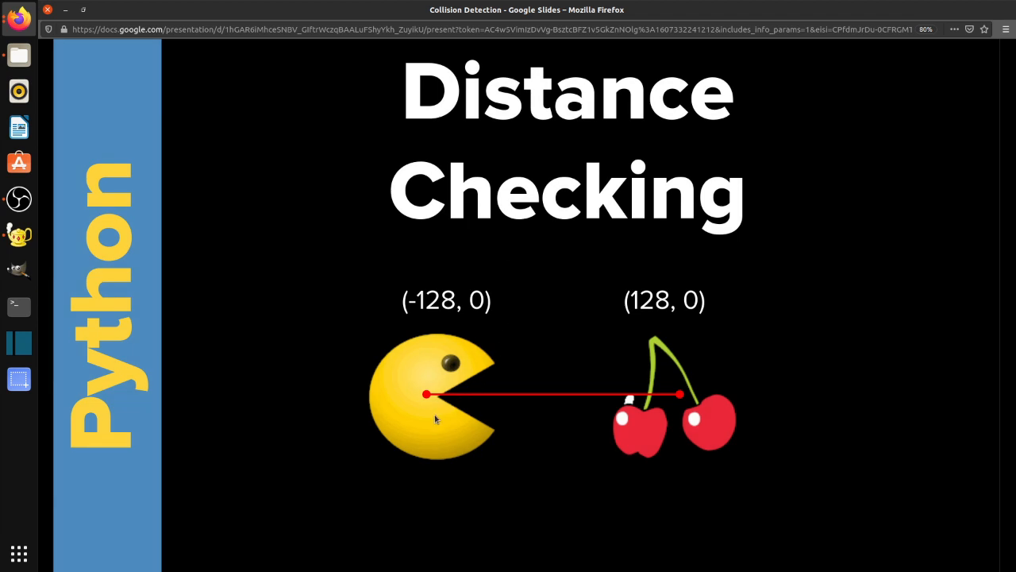
mouse_move(455, 308)
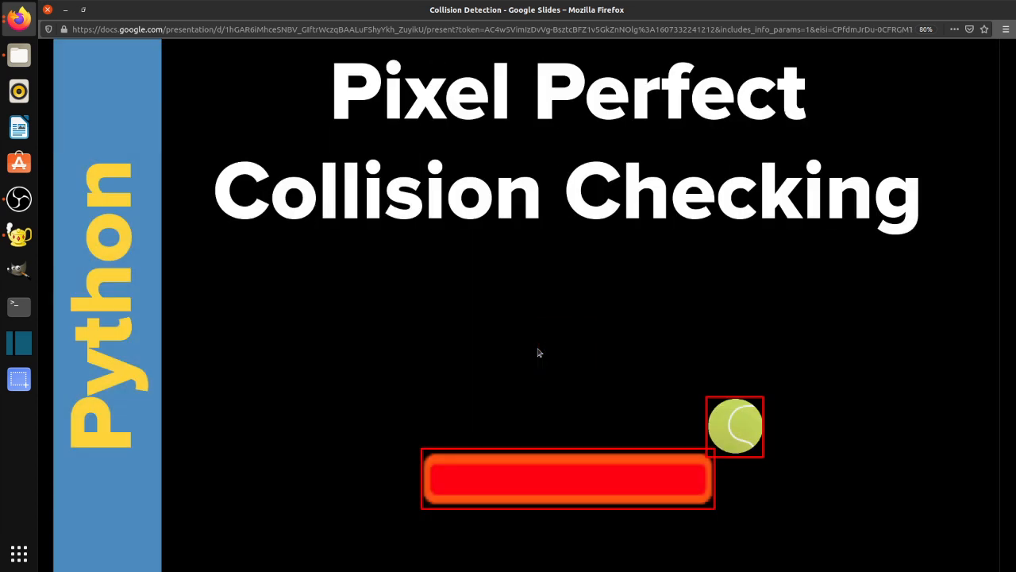
mouse_move(707, 443)
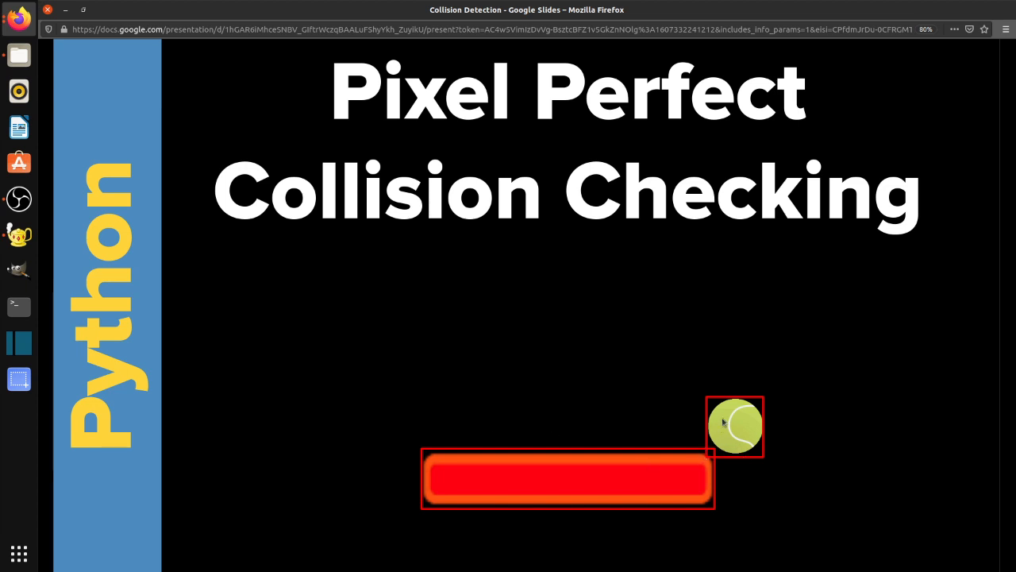
mouse_move(700, 462)
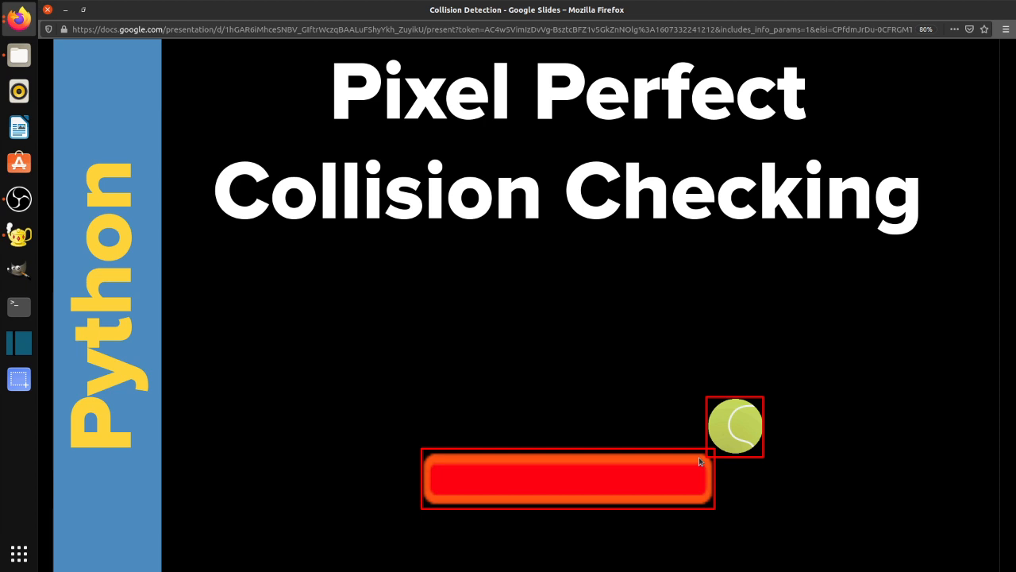
mouse_move(713, 451)
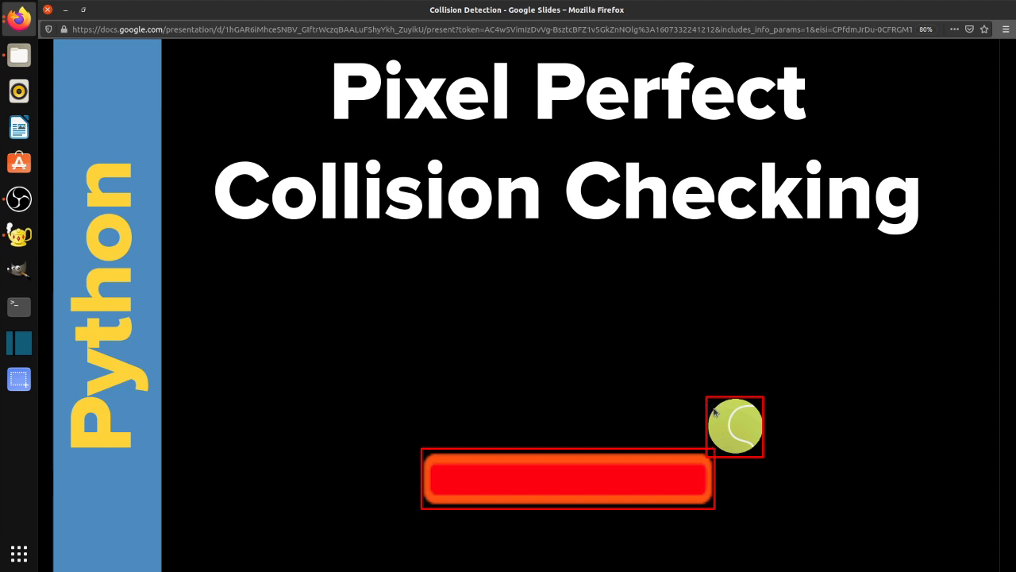
mouse_move(745, 455)
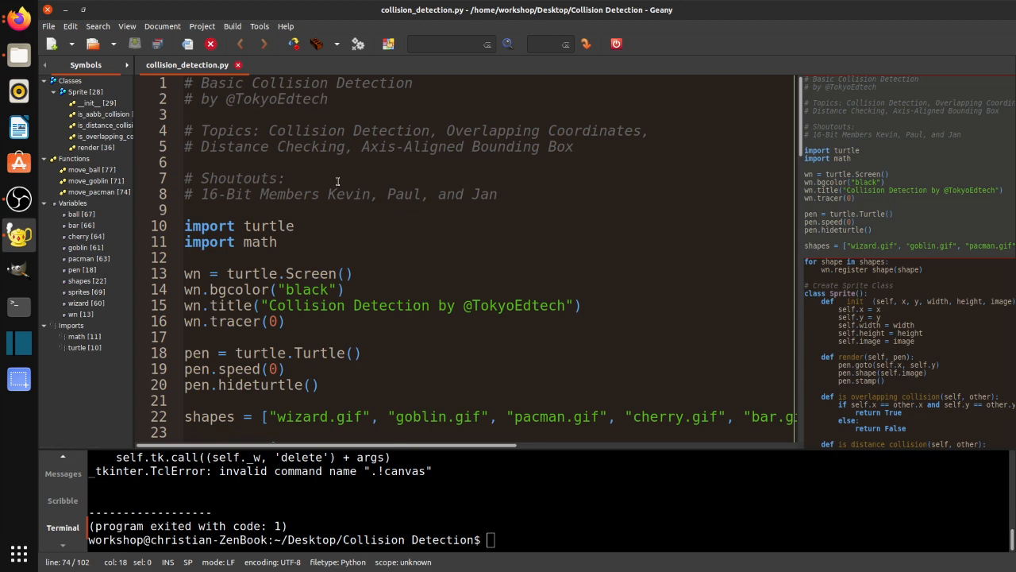
scroll(down, 3)
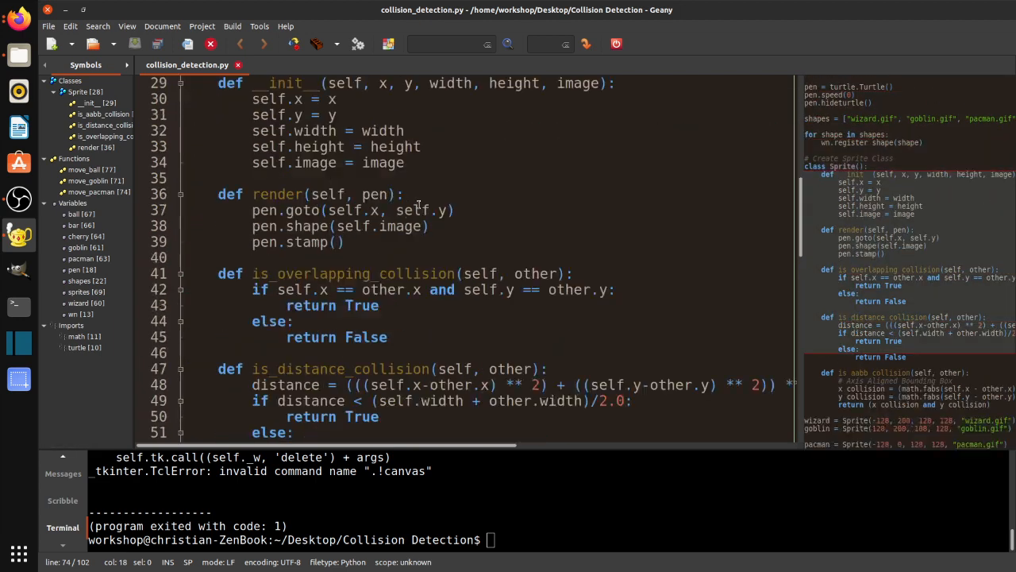
scroll(down, 3)
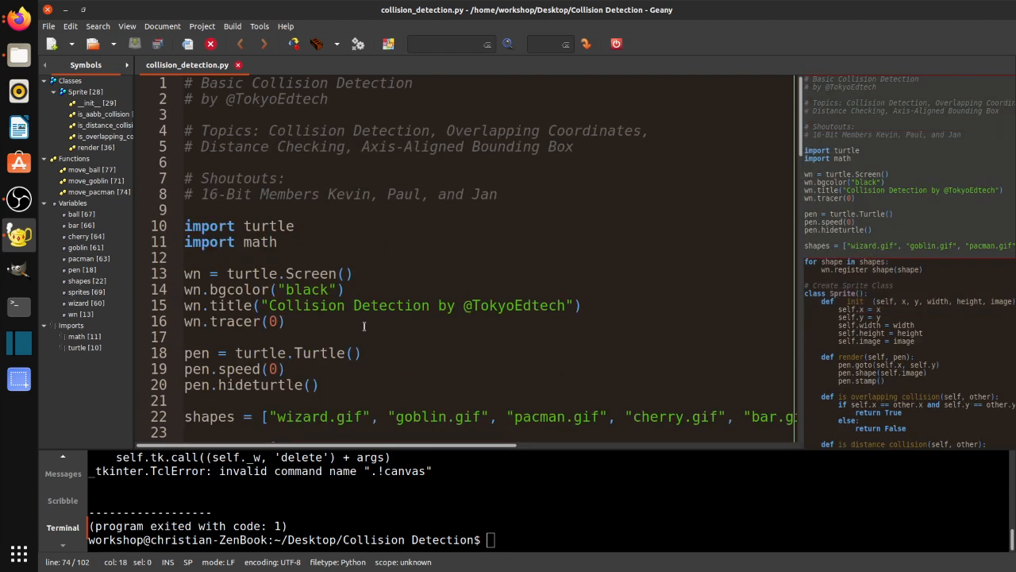
mouse_move(382, 262)
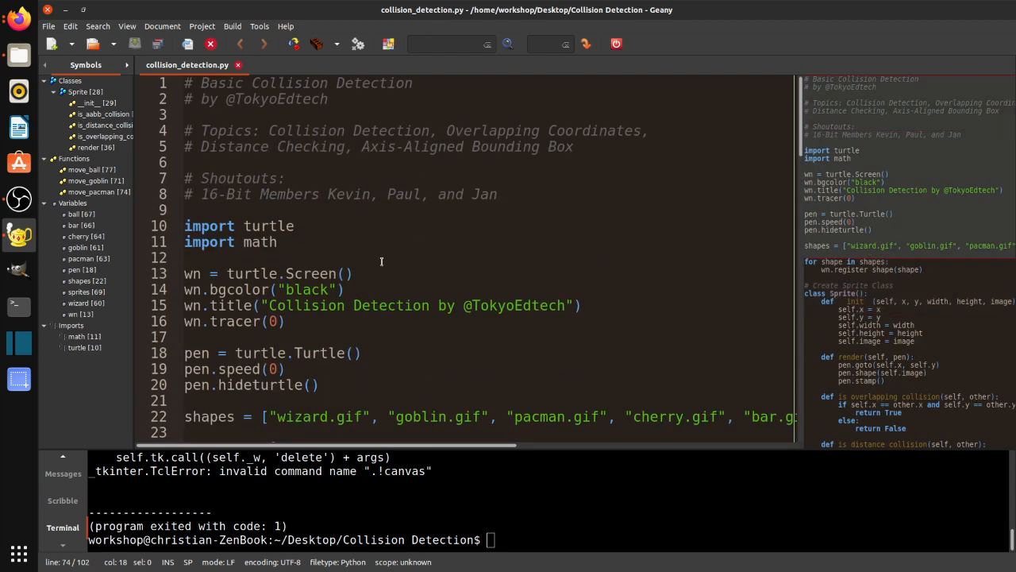